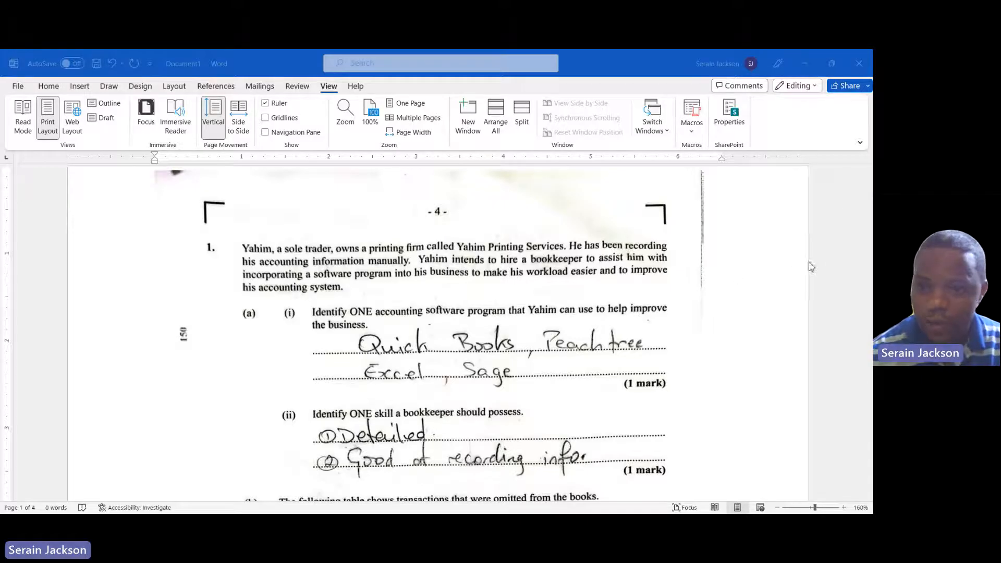
mouse_move(851, 264)
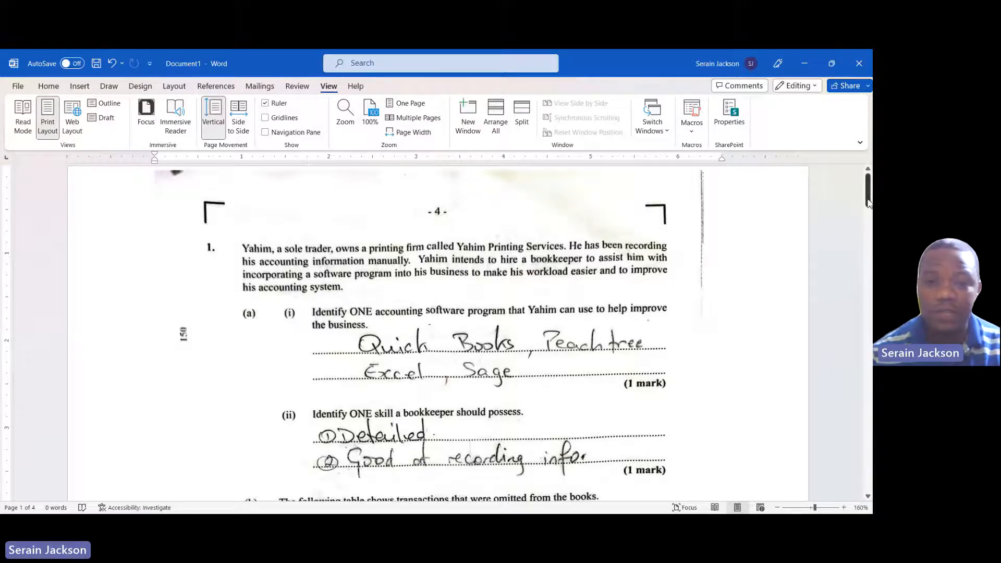
Step: Scroll from the page 4 transactions table to Yahim Printing Services' page 5 general journal
scroll("down", 3)
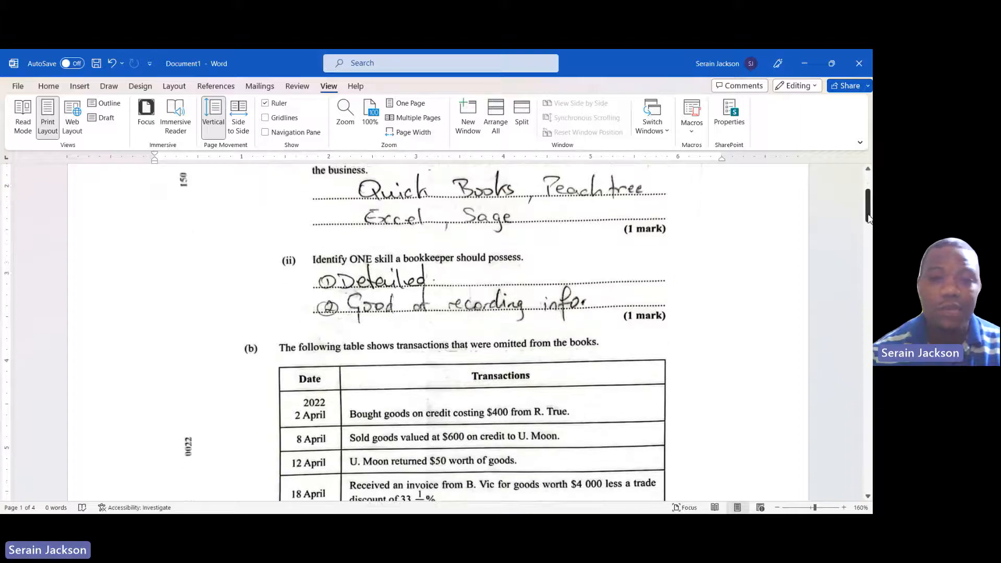
scroll("down", 3)
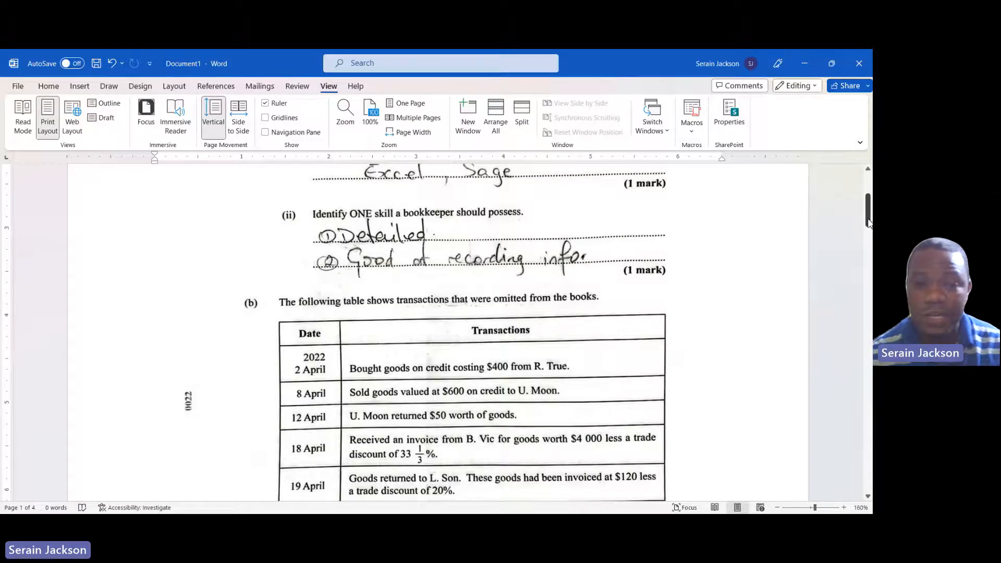
scroll("down", 3)
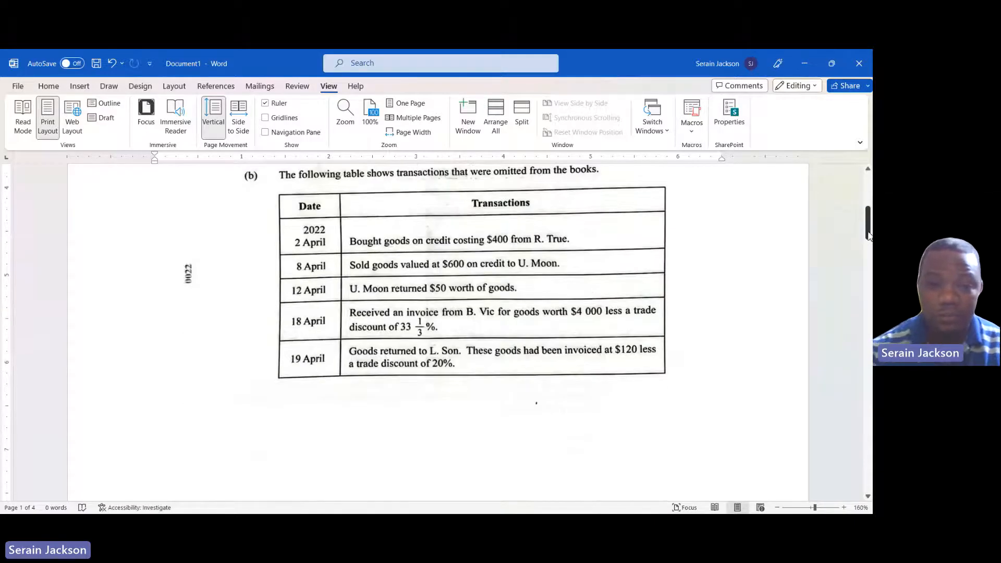
scroll("up", 3)
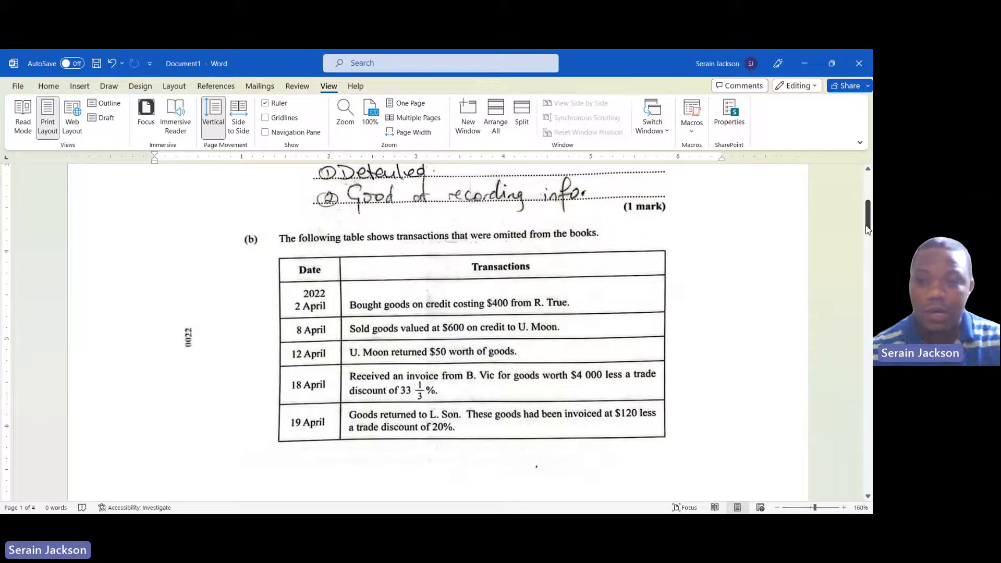
scroll("down", 3)
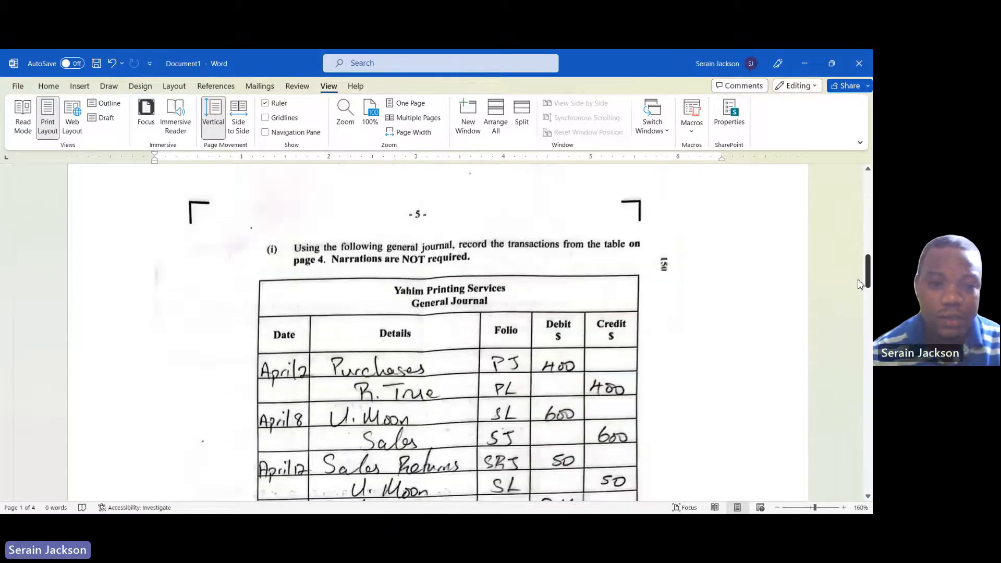
scroll("down", 3)
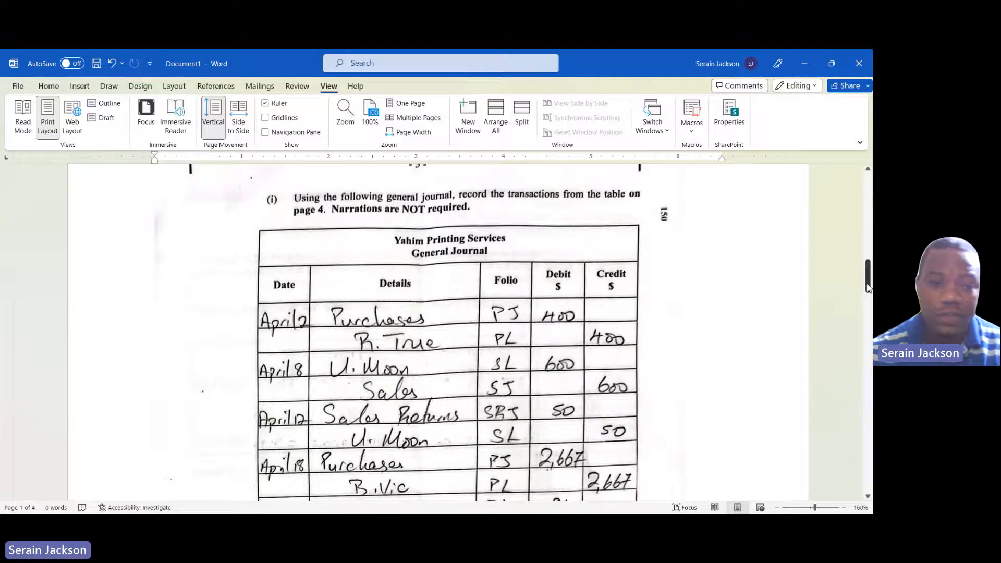
scroll("up", 3)
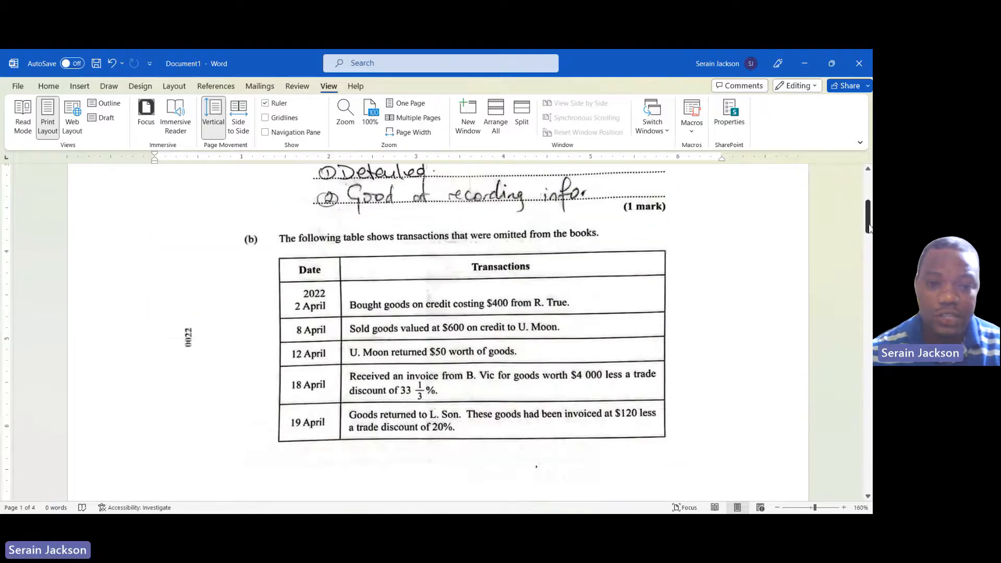
scroll("up", 3)
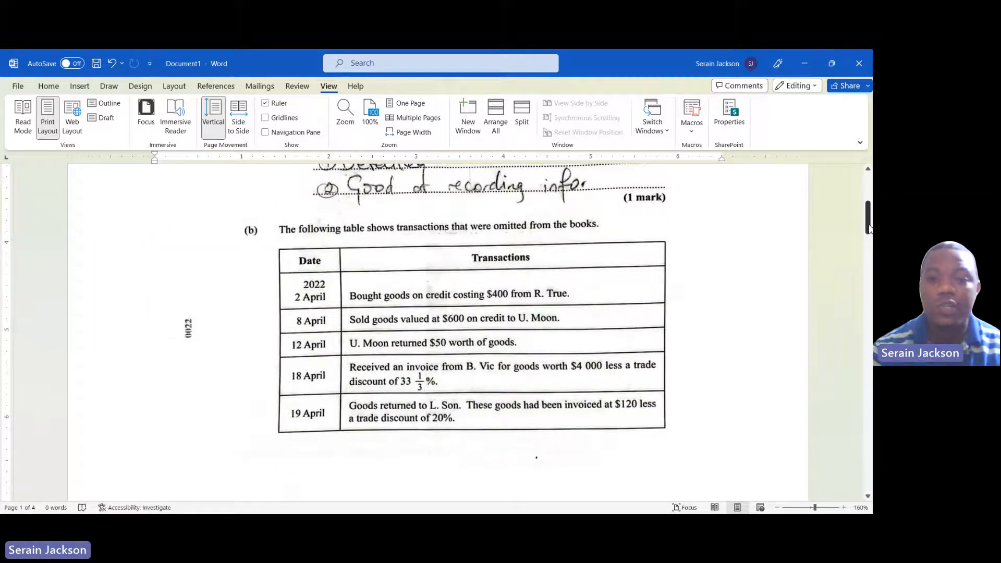
scroll("up", 3)
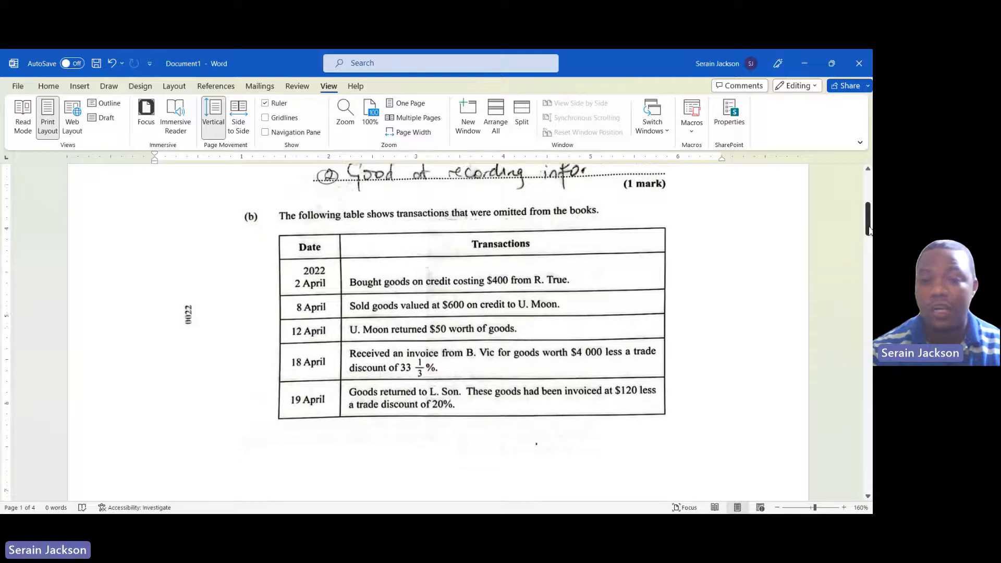
scroll("up", 3)
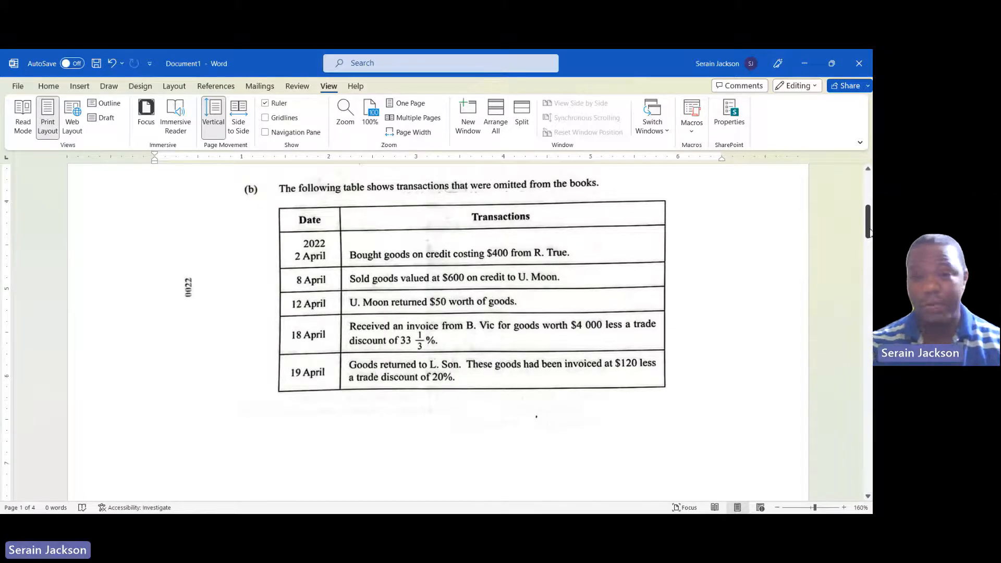
scroll("down", 3)
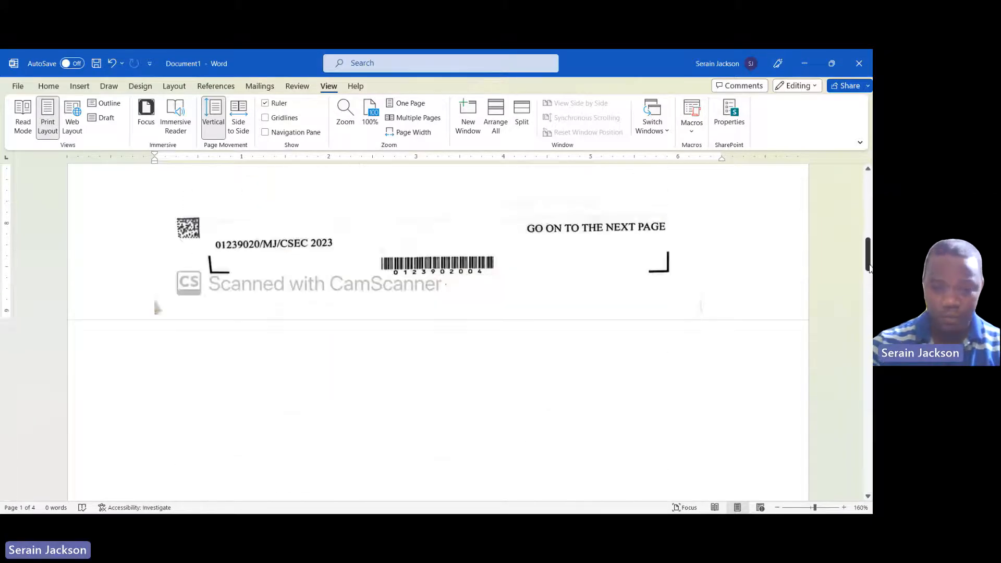
scroll("up", 3)
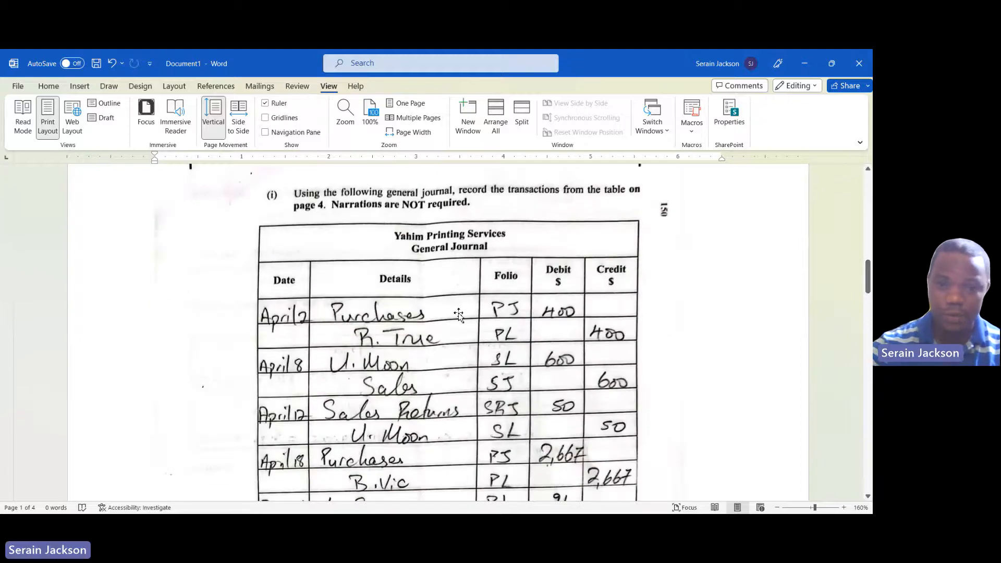
mouse_move(568, 337)
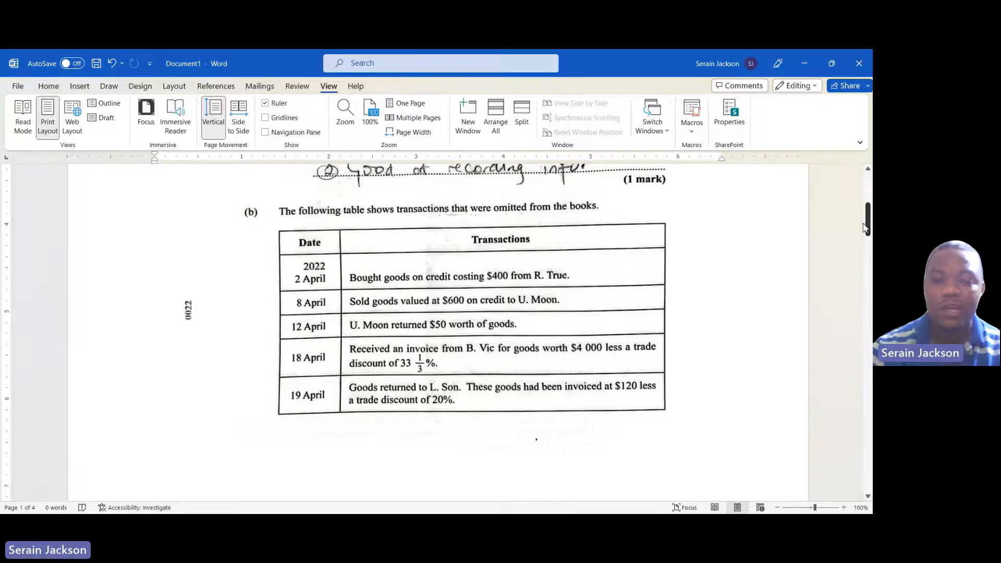
scroll("down", 3)
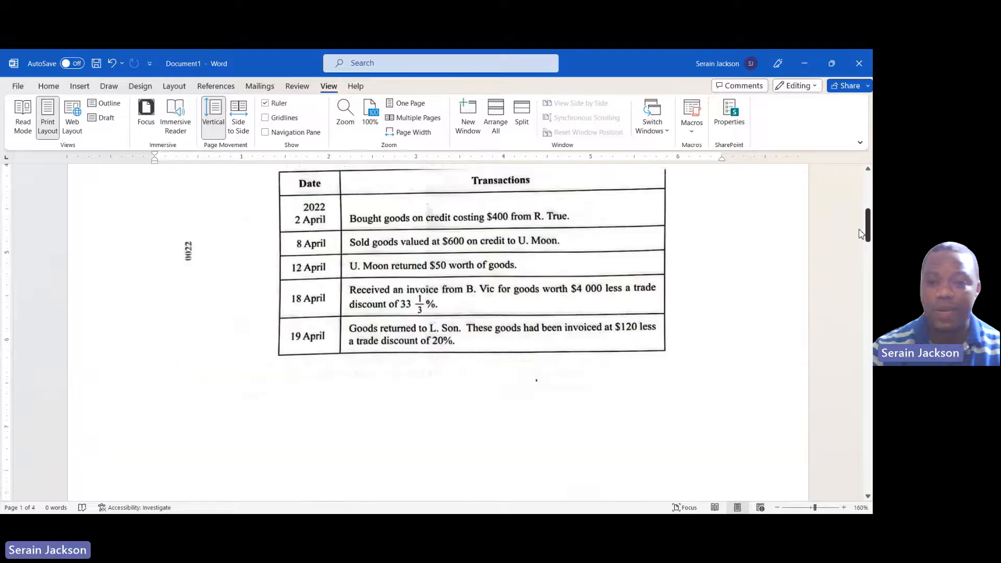
scroll("up", 3)
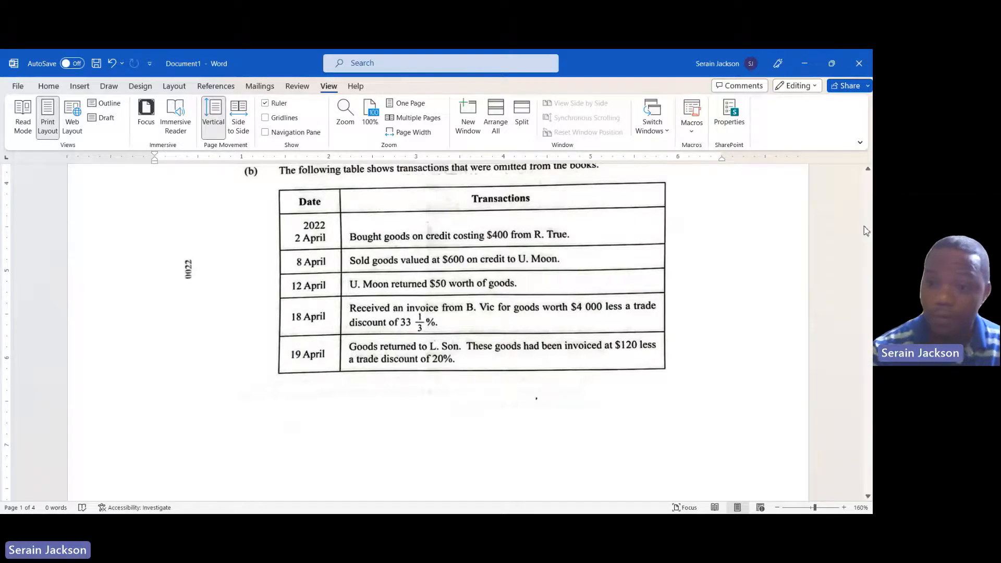
scroll("down", 3)
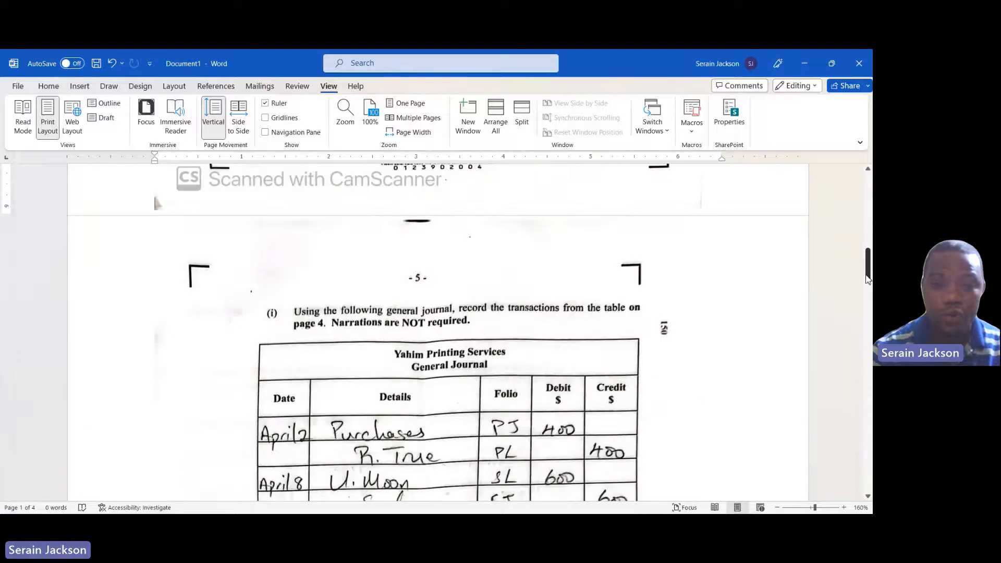
scroll("down", 3)
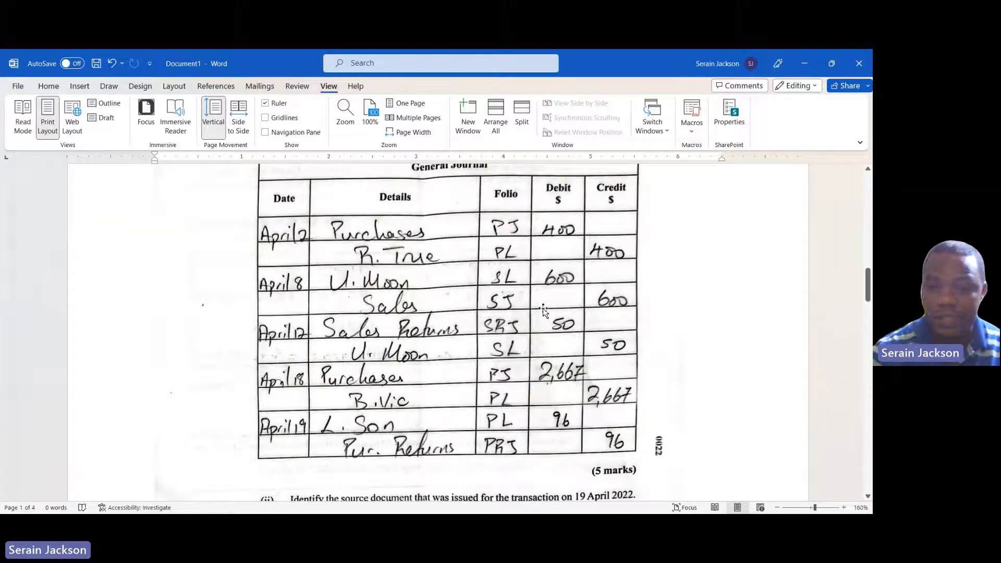
mouse_move(730, 302)
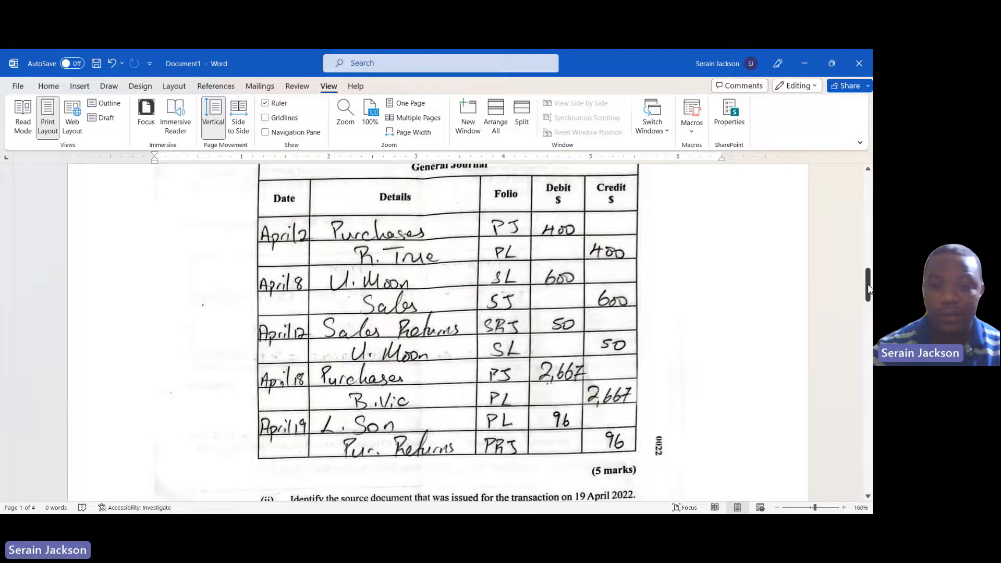
scroll("up", 3)
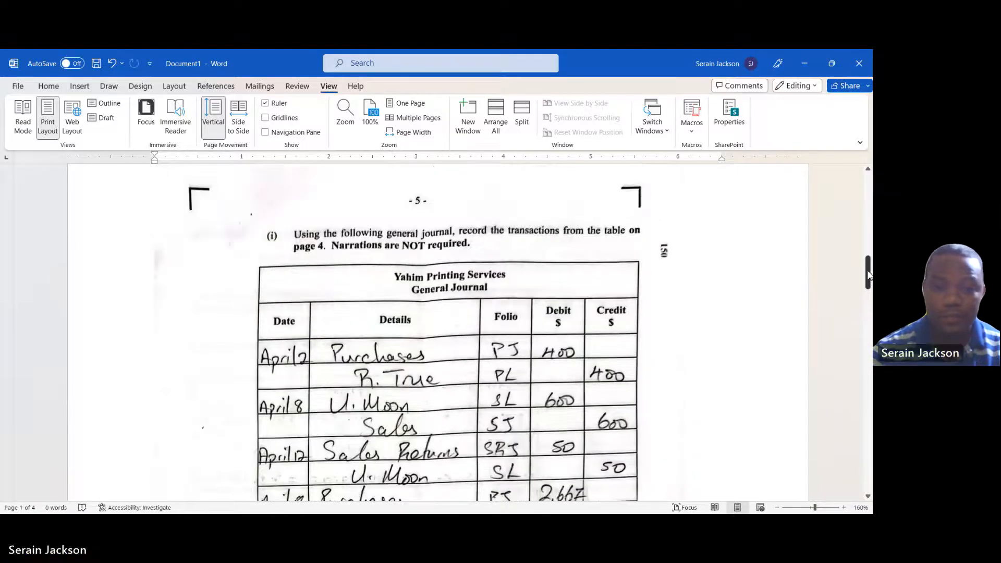
scroll("up", 3)
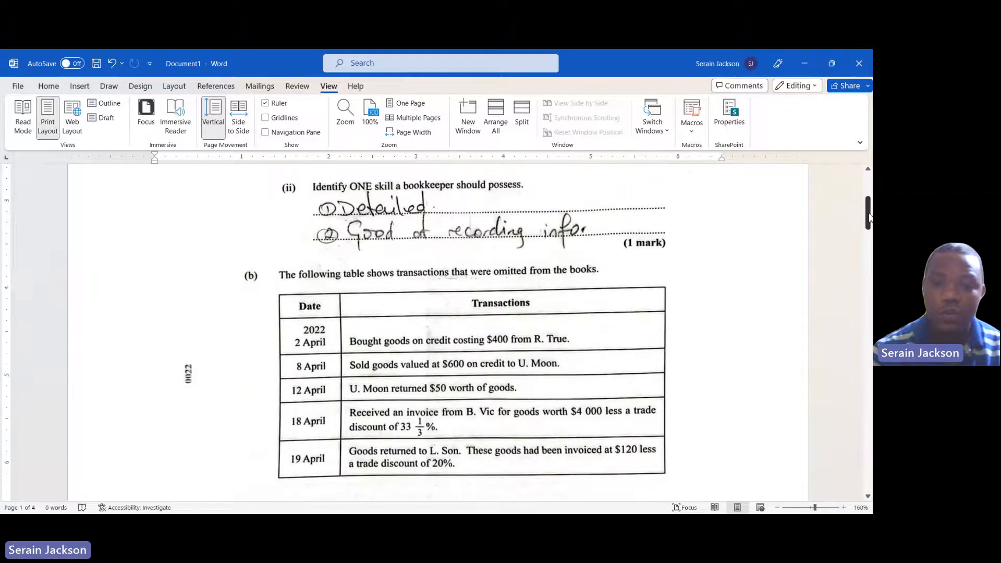
scroll("down", 3)
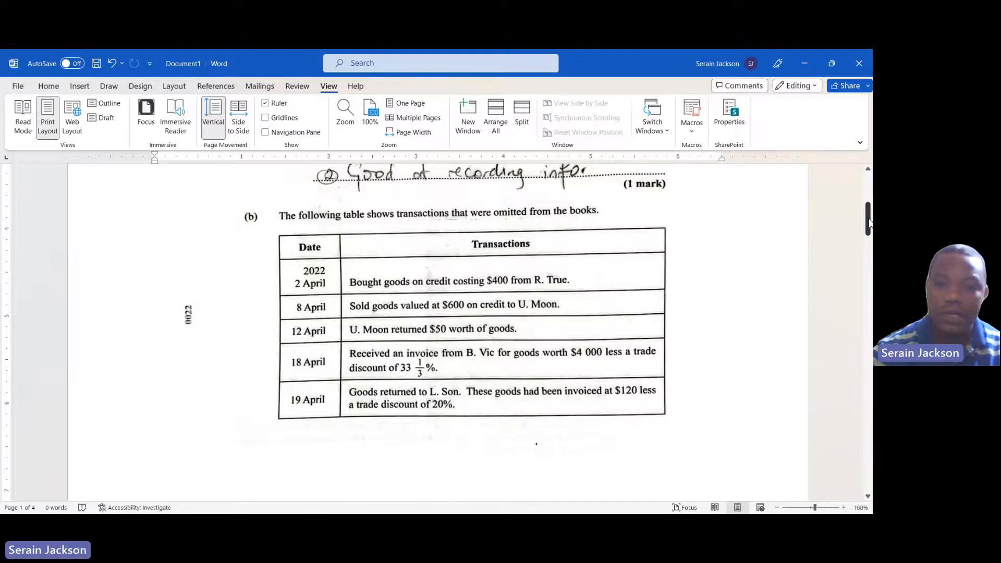
scroll("down", 3)
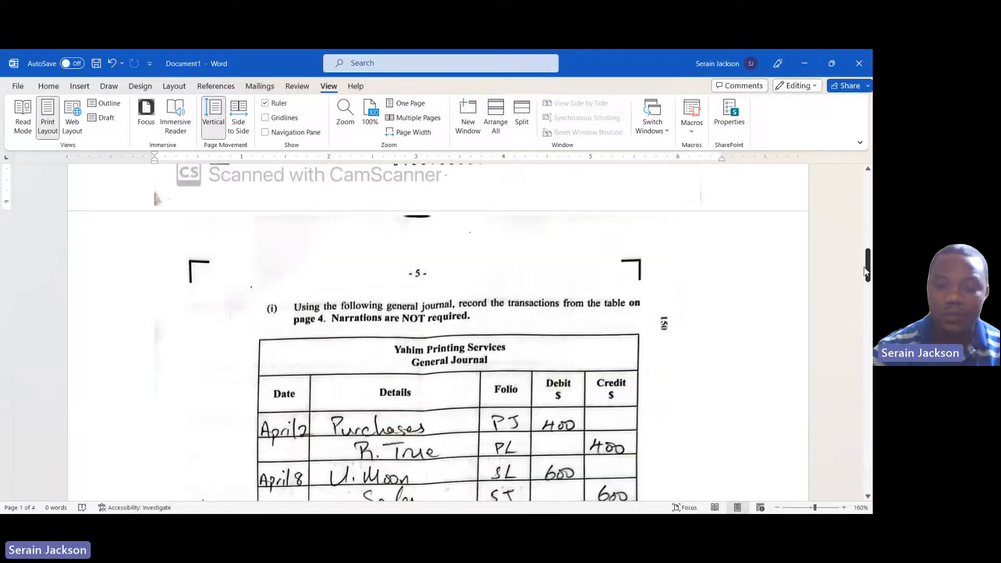
scroll("down", 3)
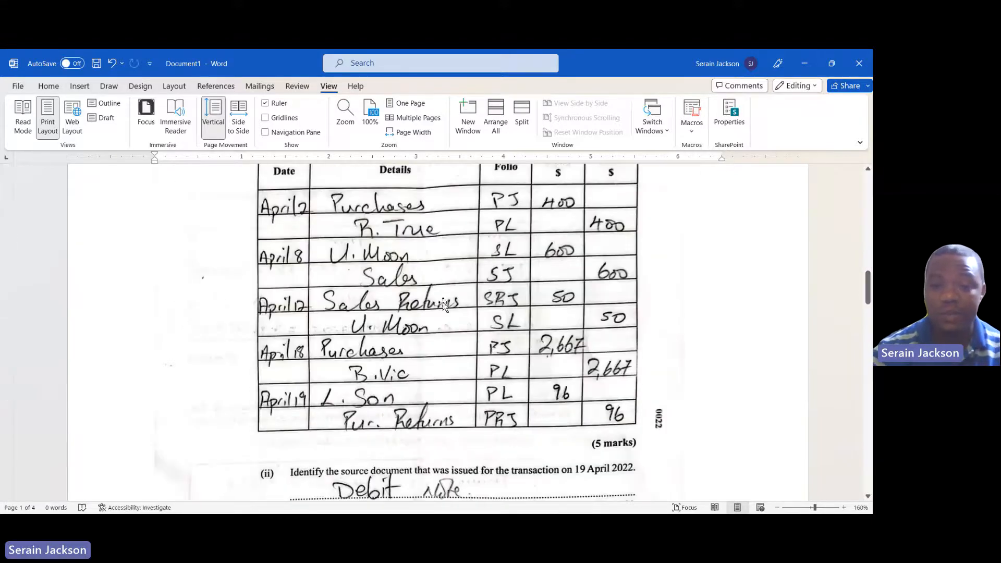
mouse_move(671, 313)
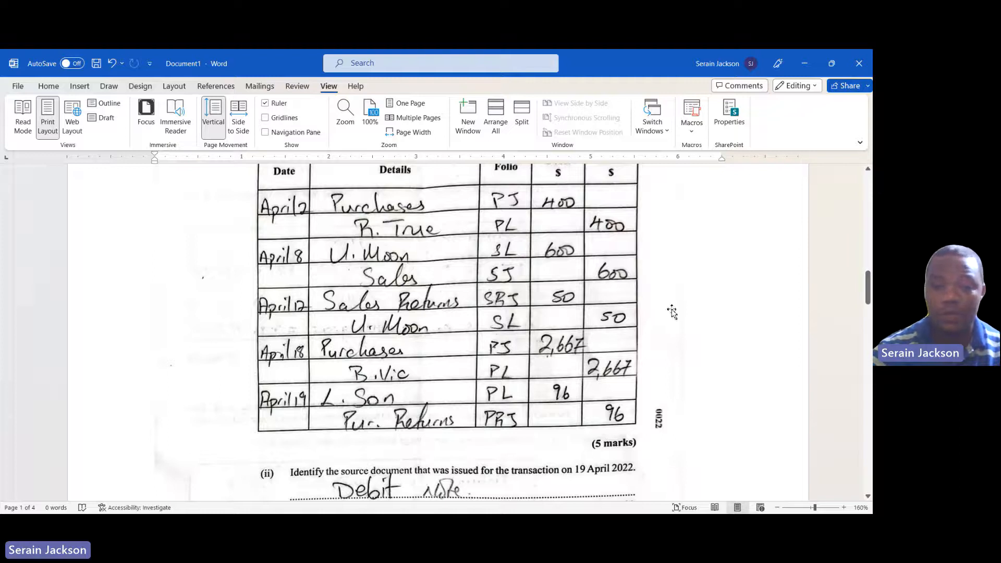
scroll("up", 3)
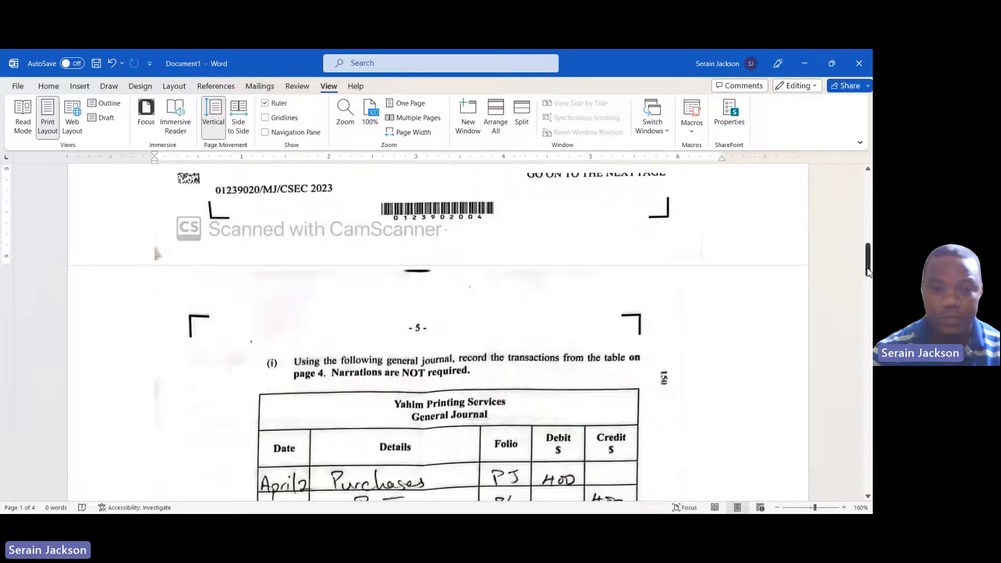
scroll("up", 3)
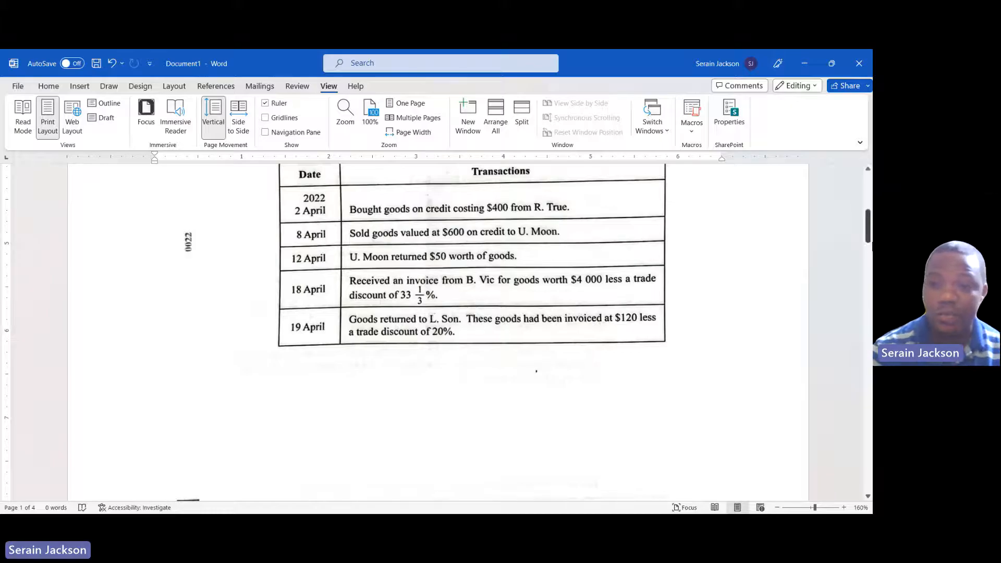
scroll("down", 3)
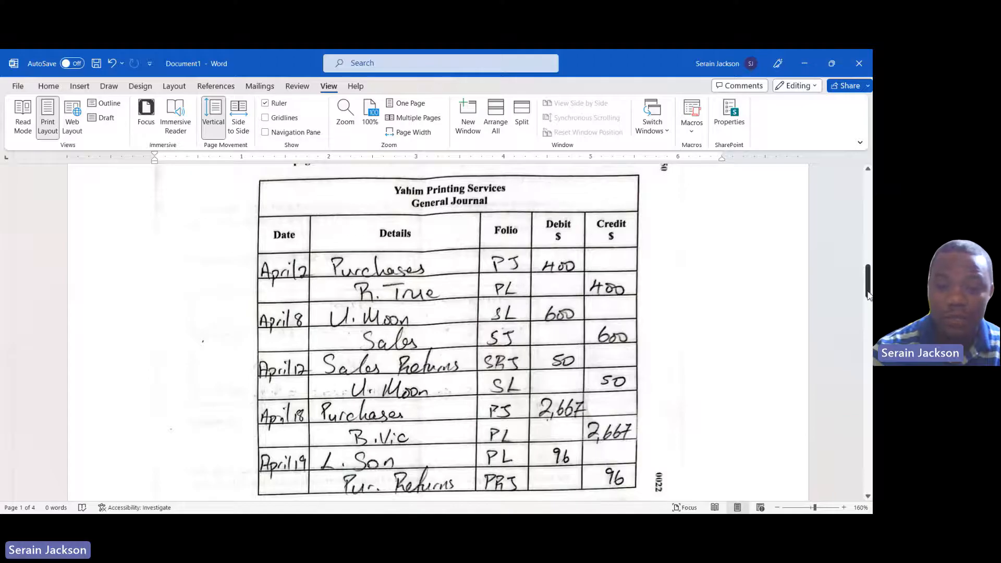
Step: Scroll through the page 5 journal entries to part (ii)'s 'Debit note' answer
scroll("down", 3)
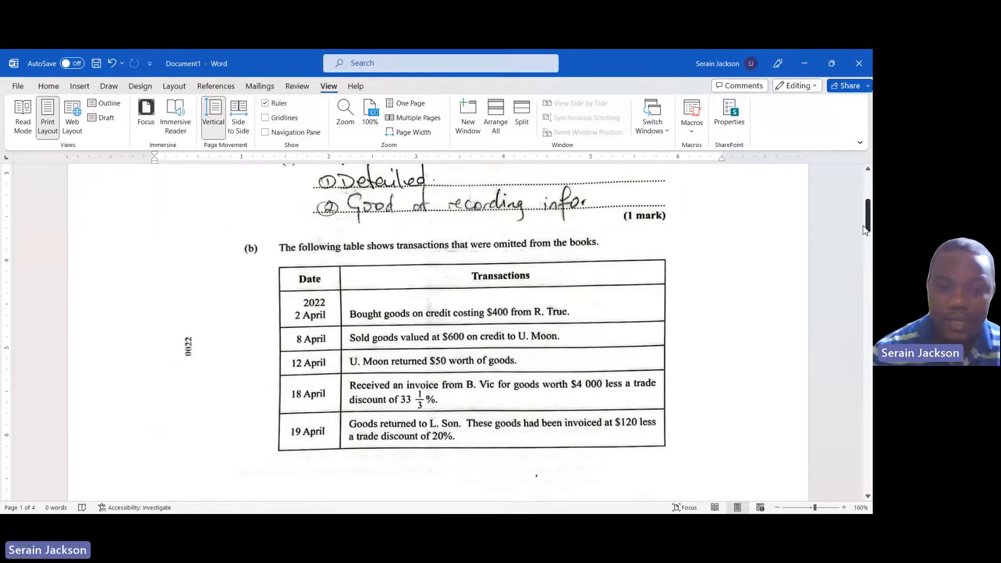
scroll("down", 3)
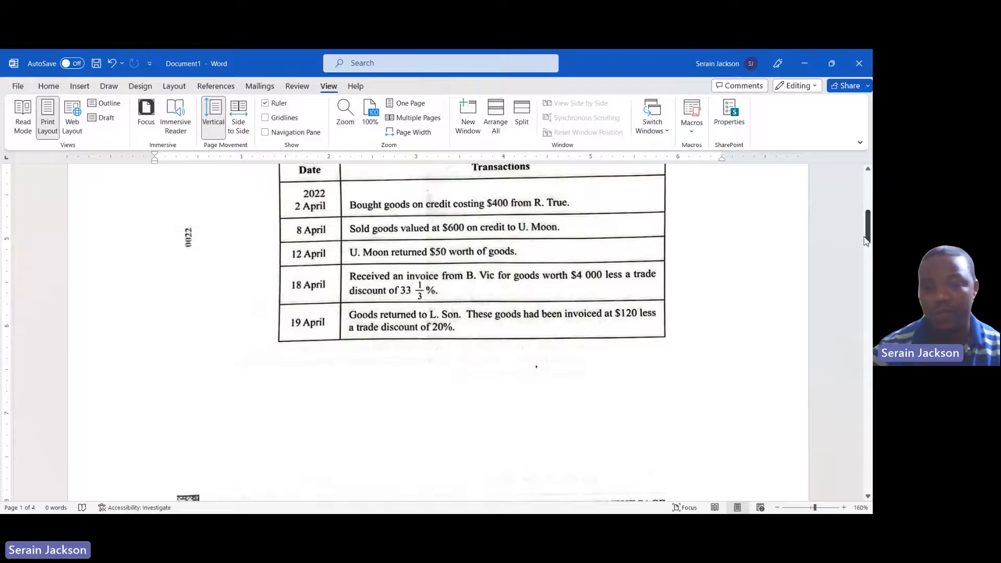
scroll("down", 3)
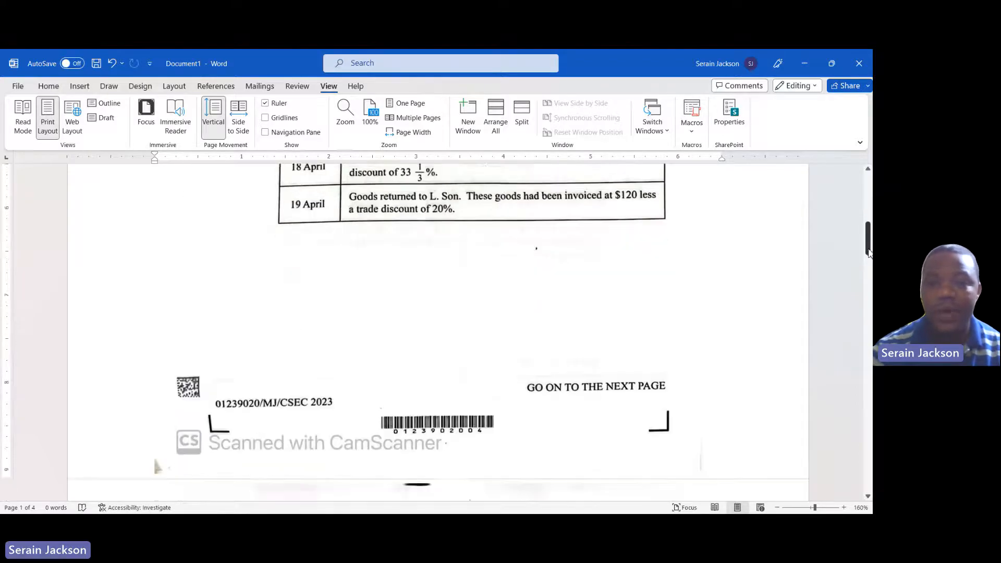
scroll("down", 3)
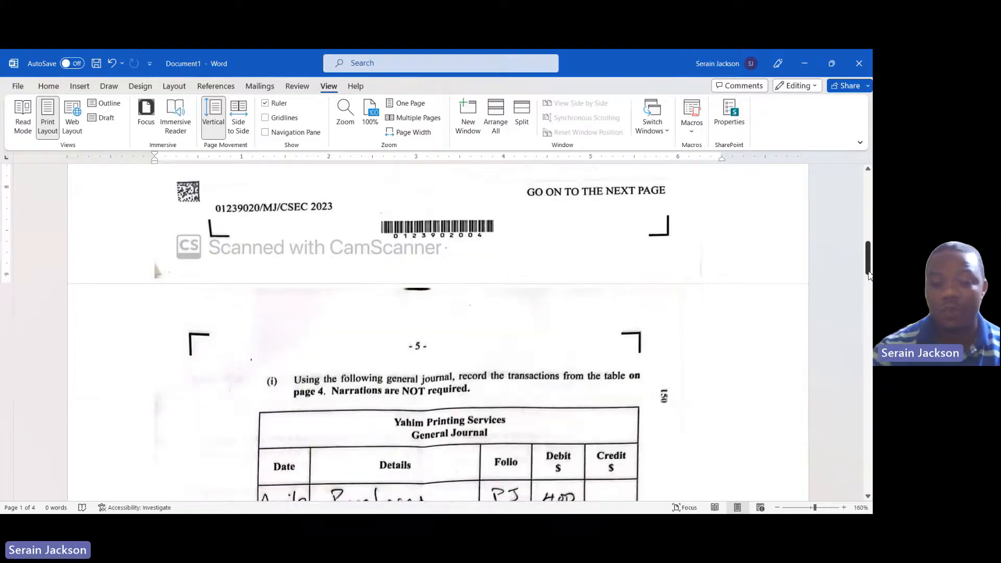
scroll("down", 3)
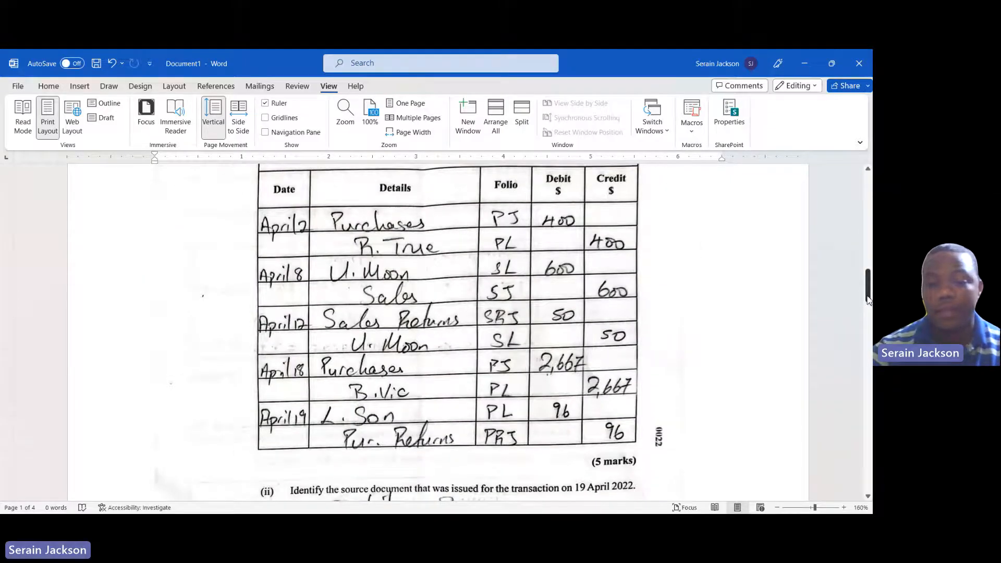
mouse_move(578, 410)
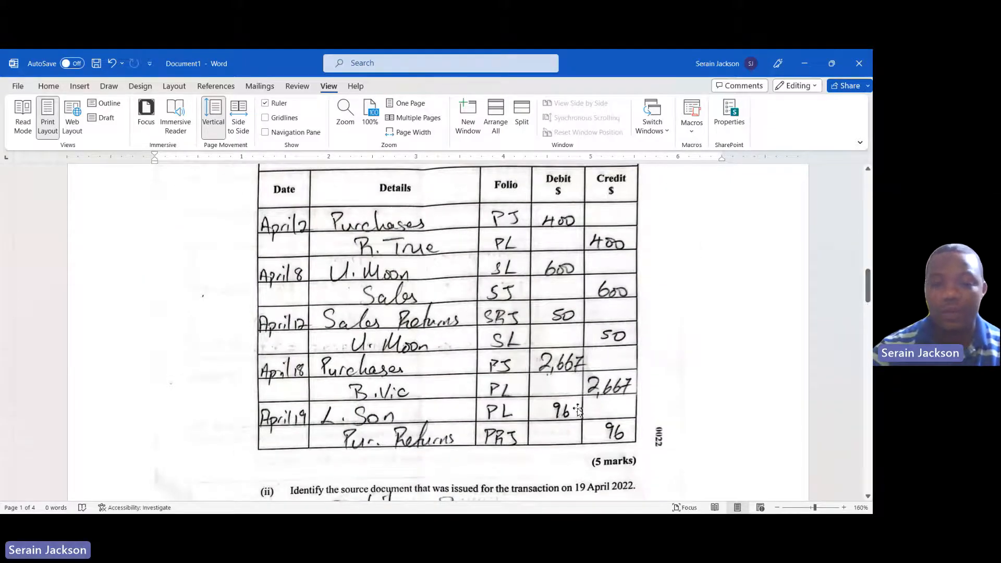
mouse_move(564, 415)
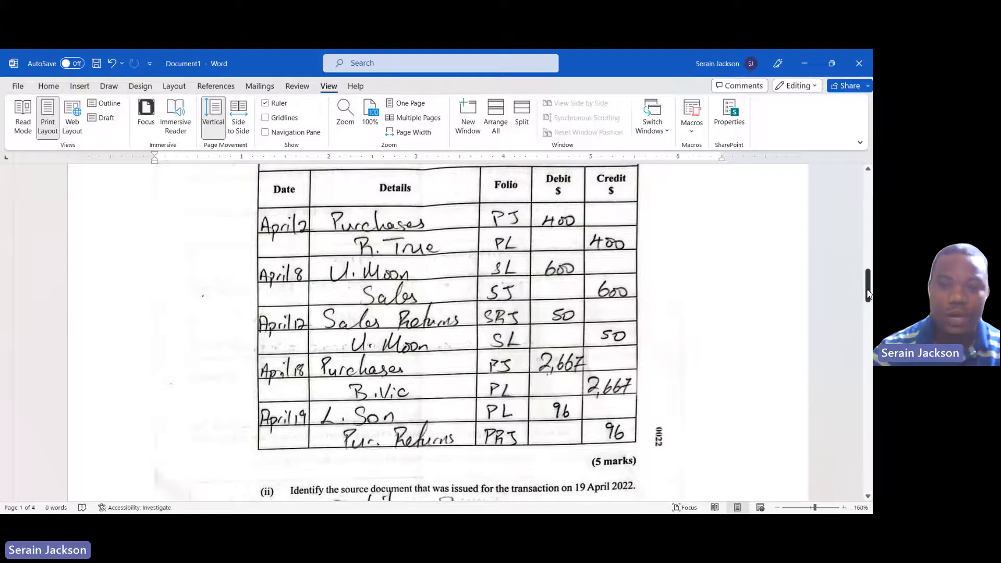
scroll("down", 3)
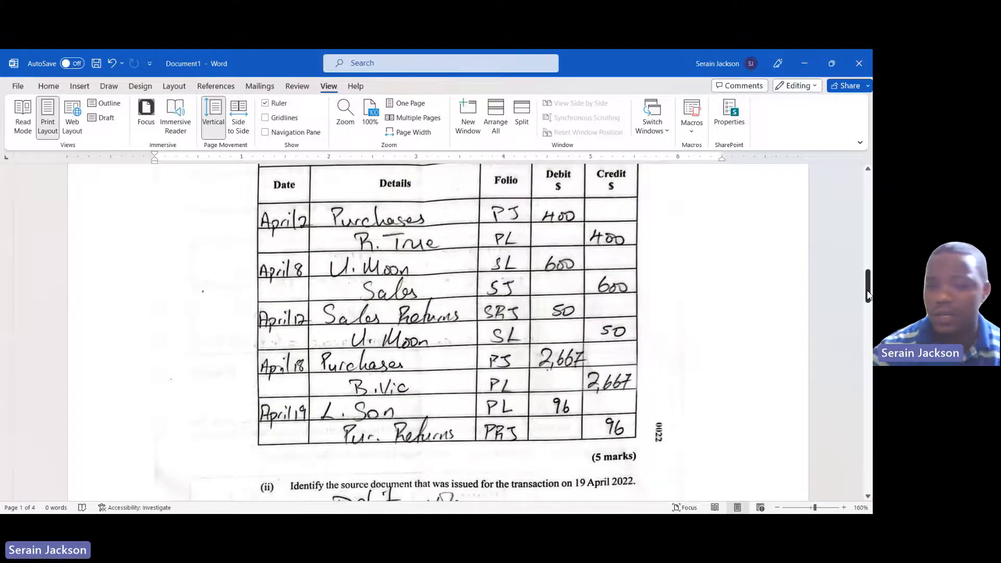
scroll("down", 3)
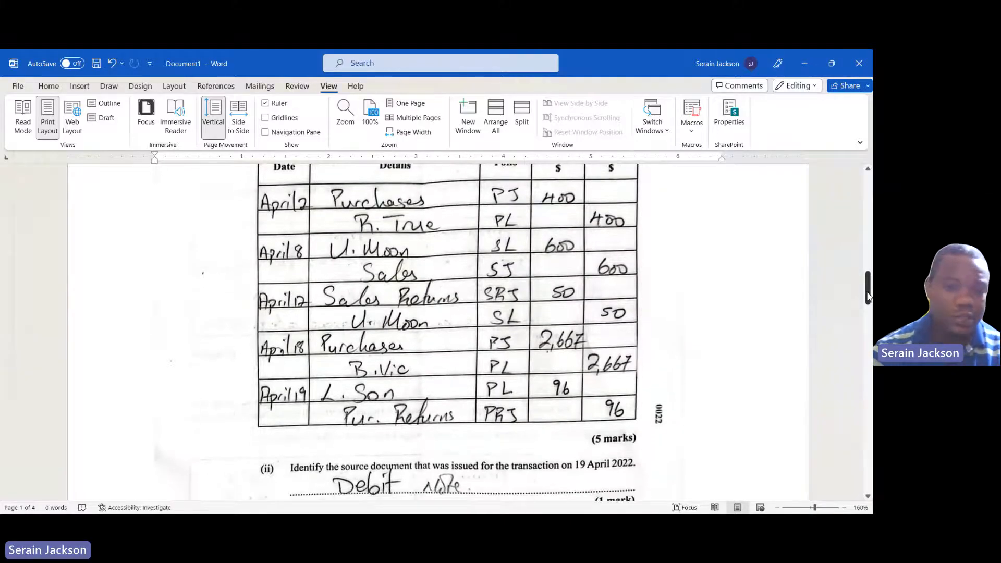
scroll("down", 3)
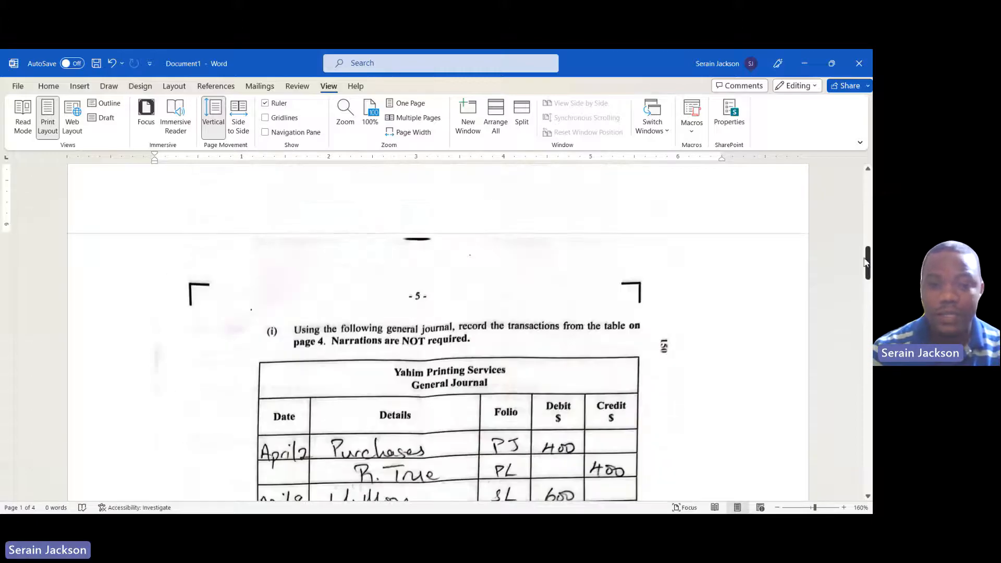
scroll("up", 3)
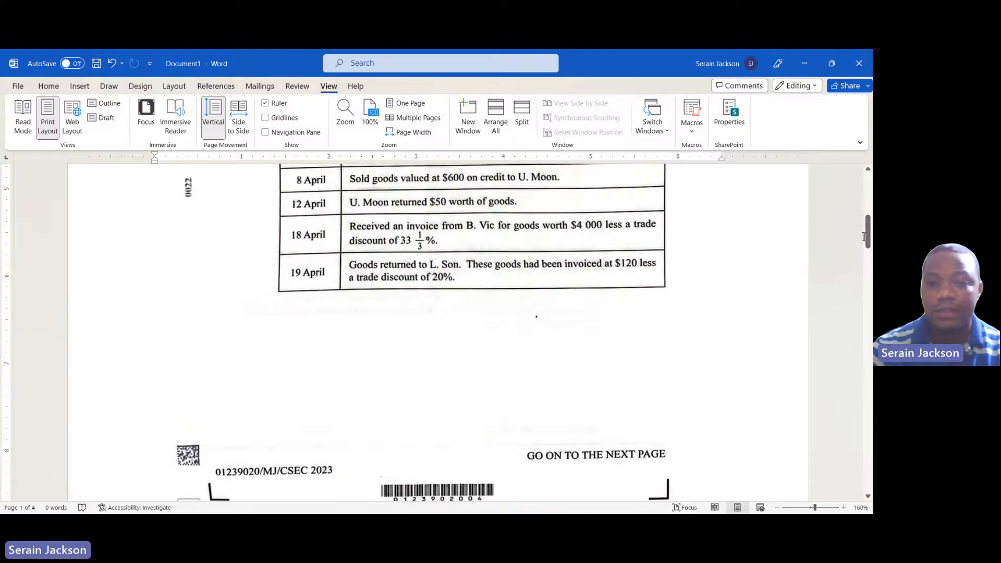
scroll("down", 3)
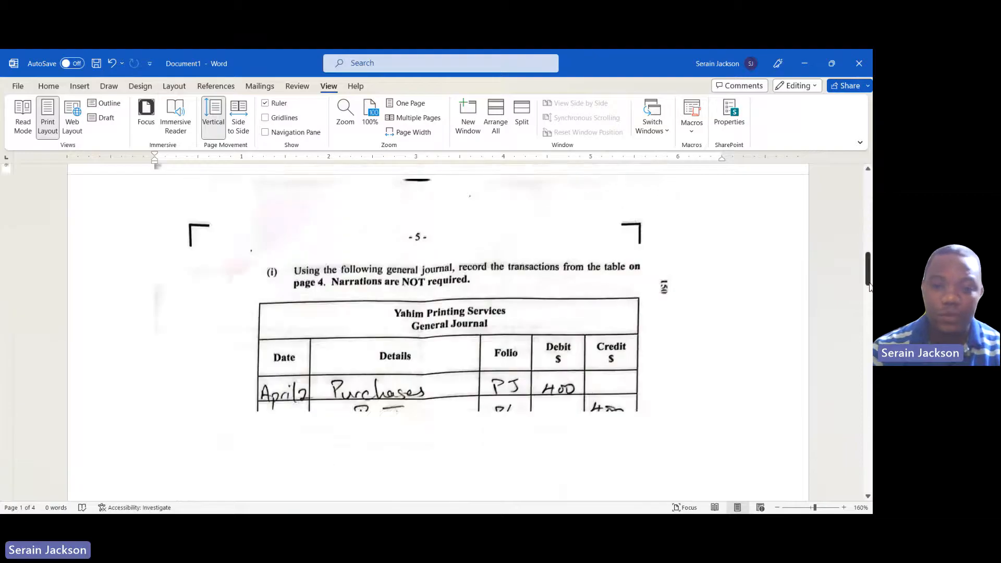
scroll("down", 3)
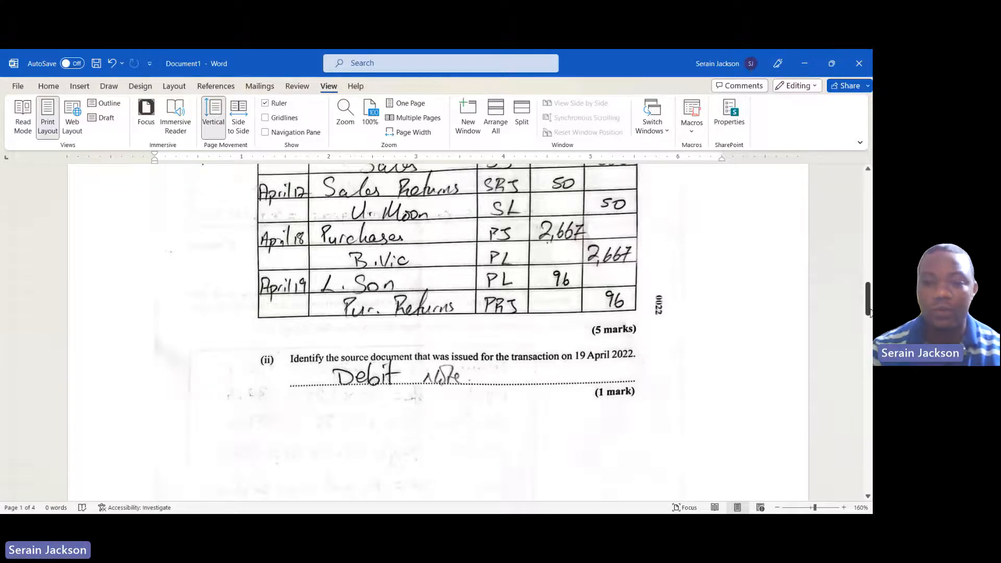
scroll("down", 3)
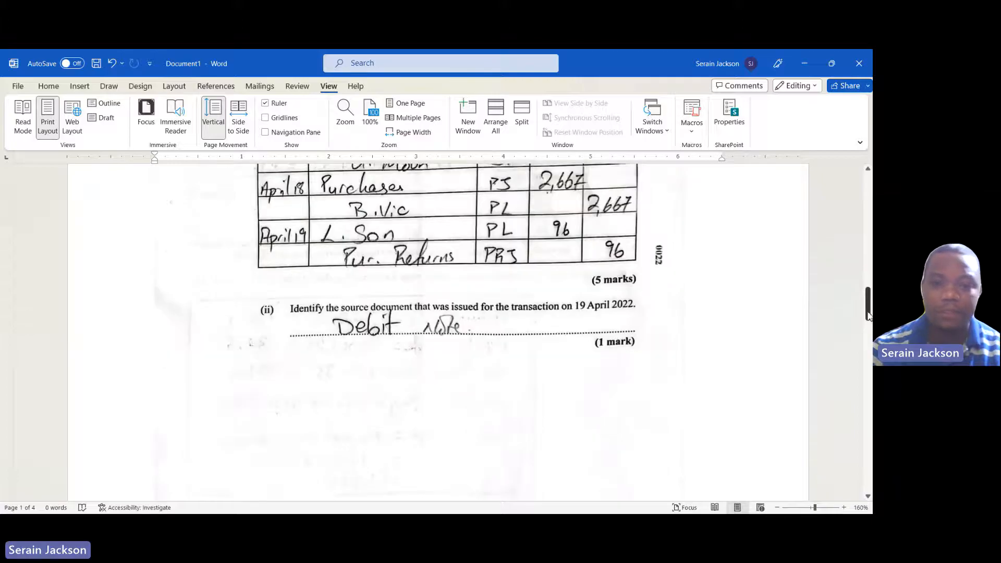
Step: Scroll to page 6 part (c) showing Leila's $7,140 monthly gross earnings working
scroll("down", 3)
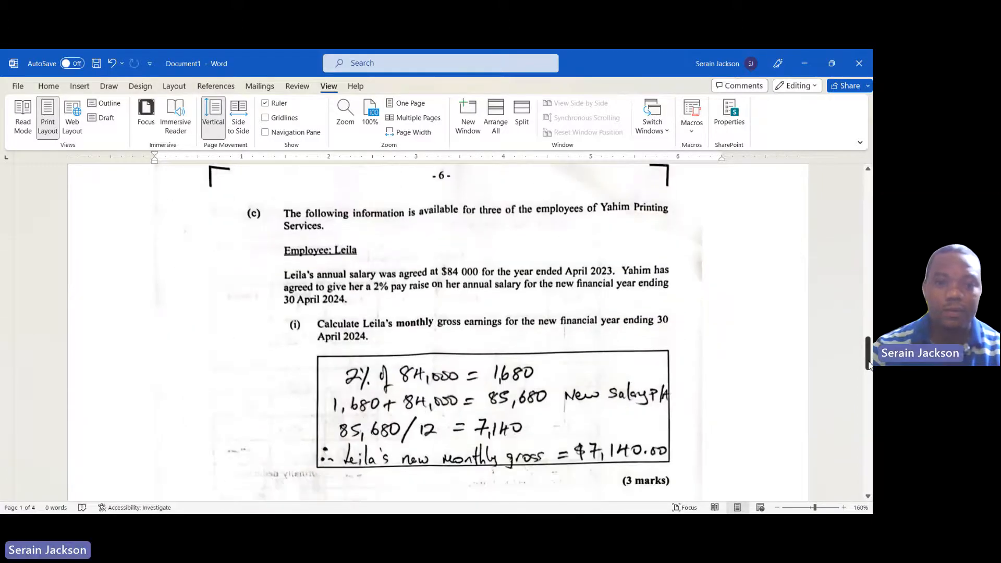
scroll("up", 3)
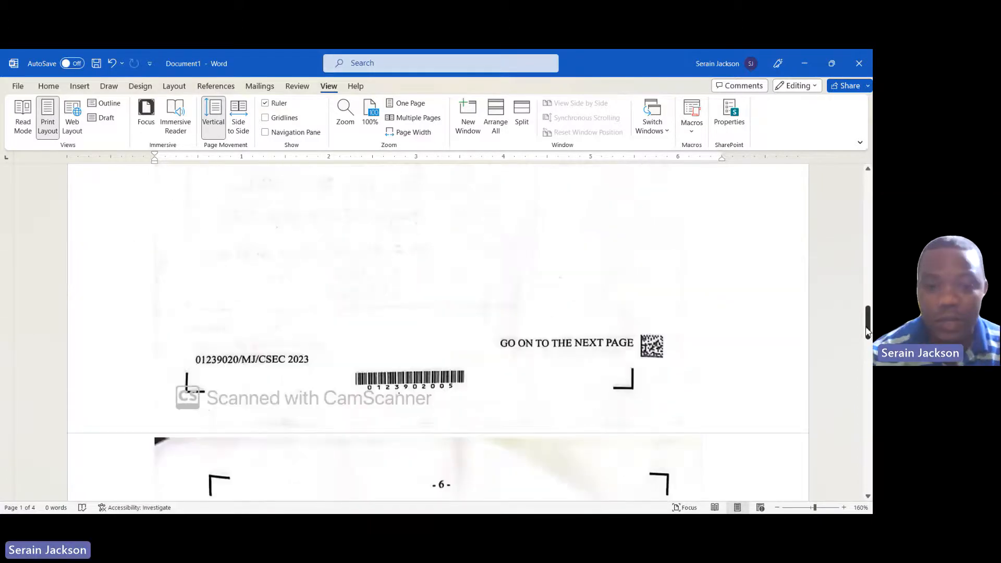
scroll("up", 3)
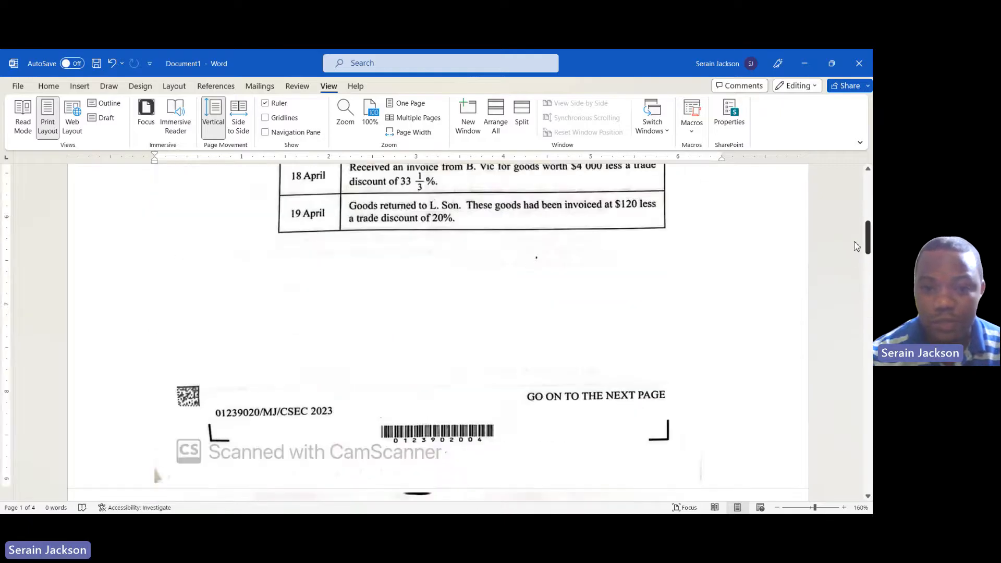
scroll("up", 3)
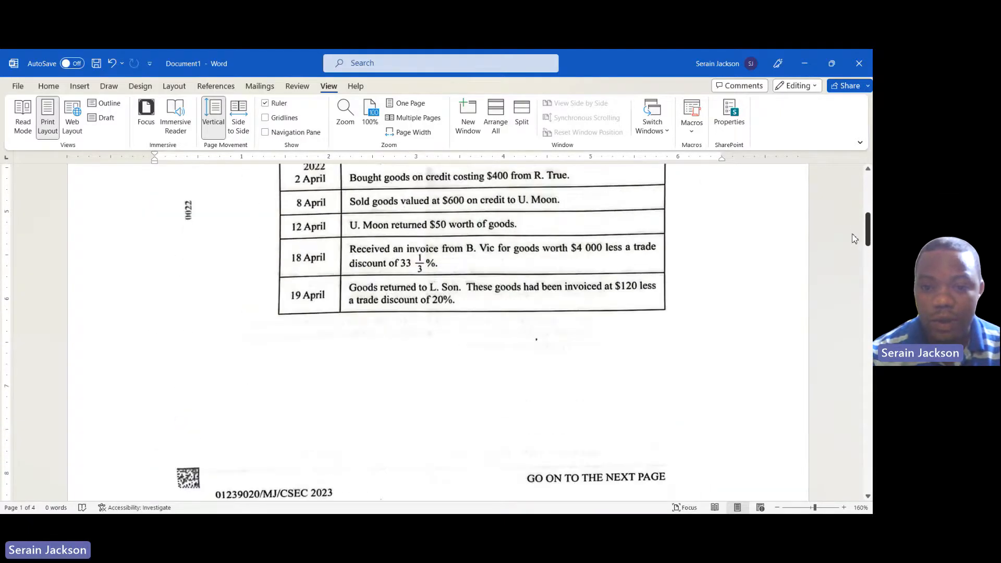
scroll("up", 3)
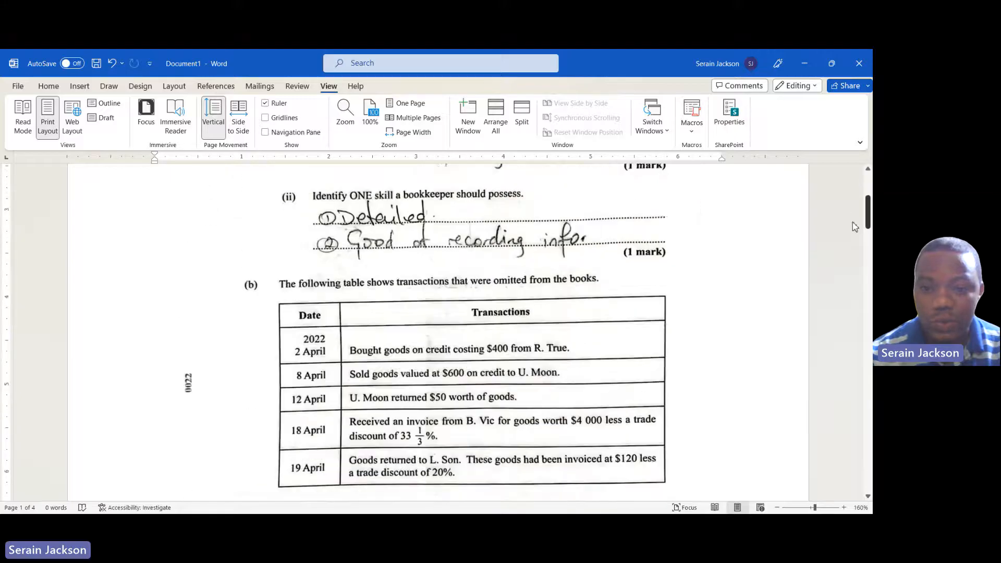
scroll("down", 3)
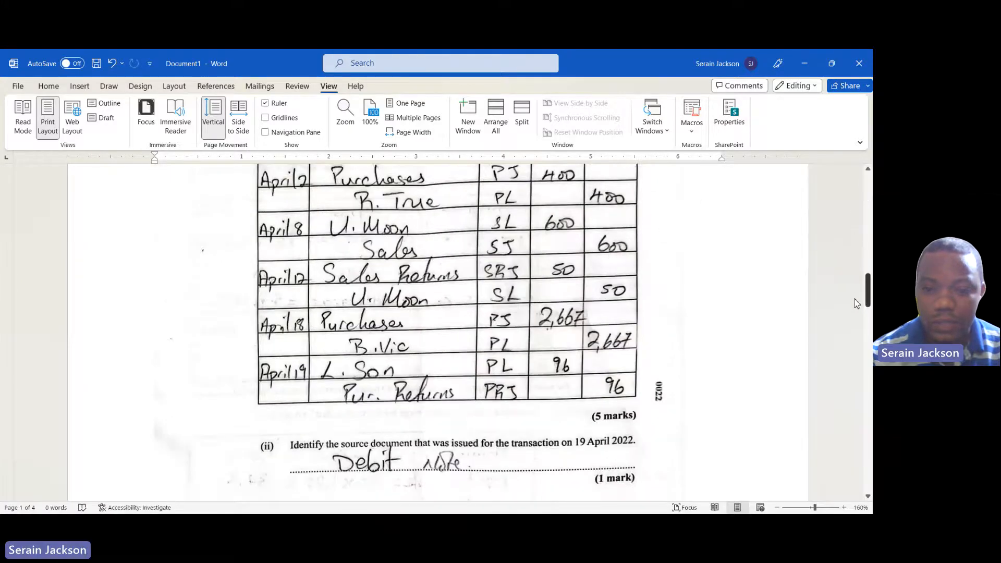
scroll("down", 3)
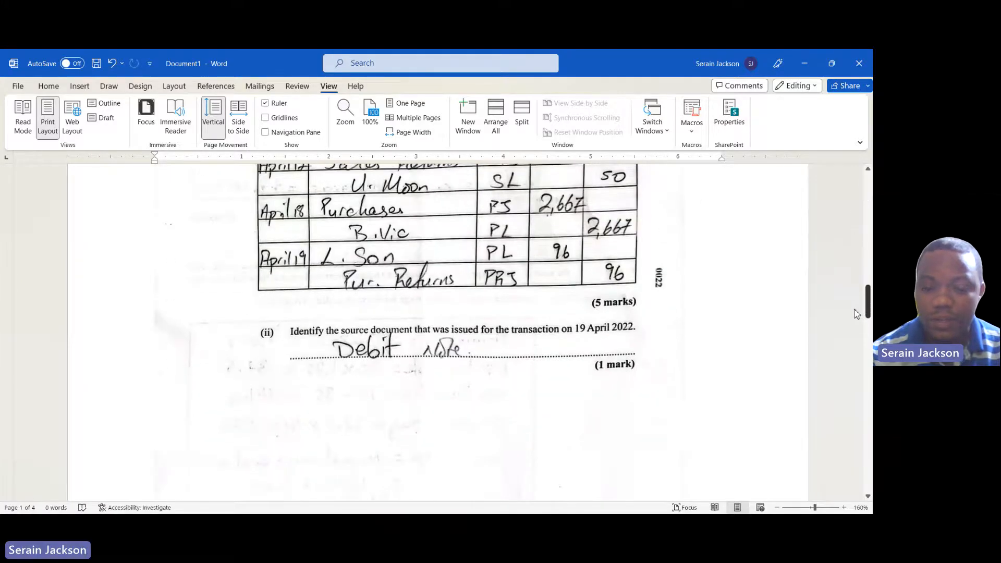
scroll("down", 3)
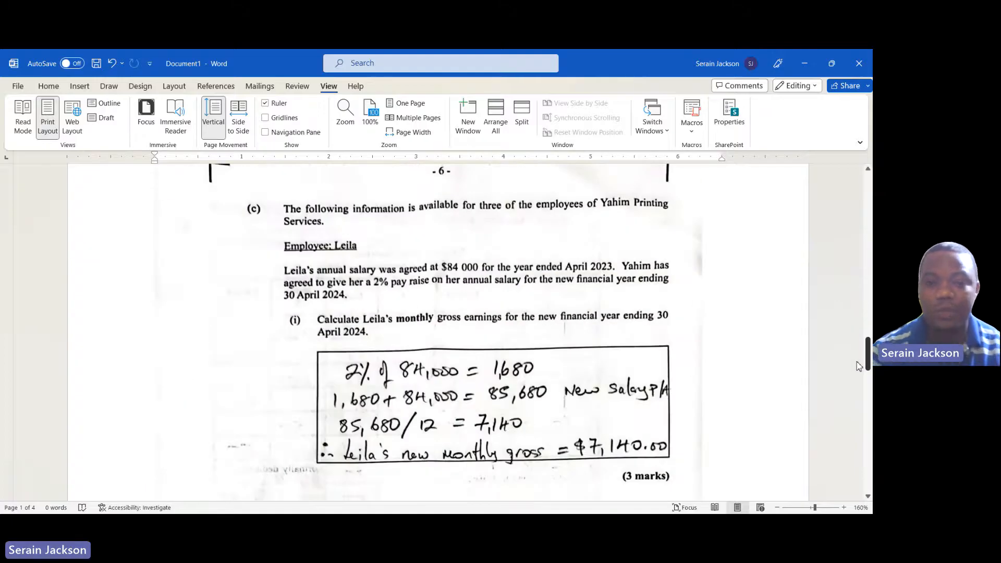
scroll("down", 3)
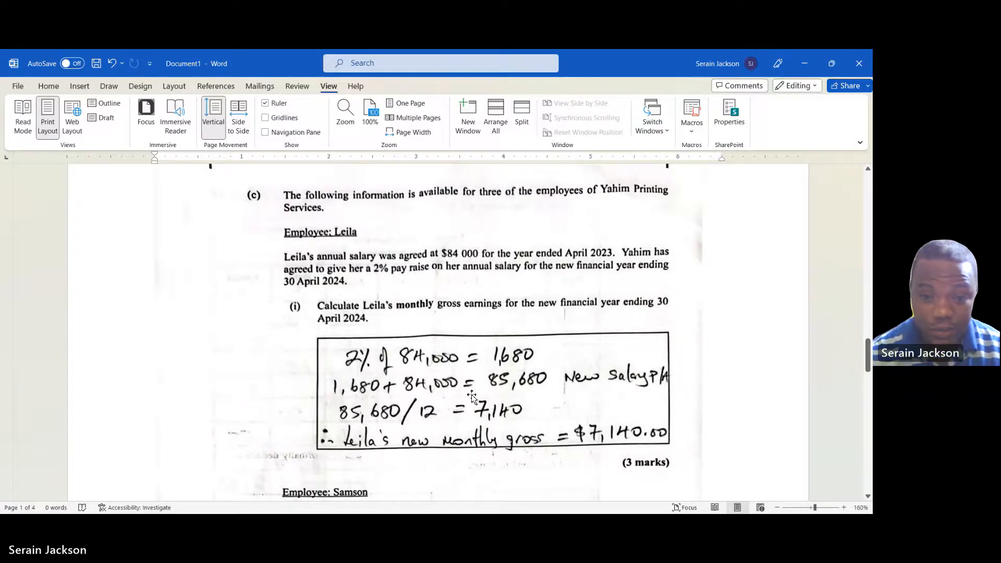
mouse_move(514, 359)
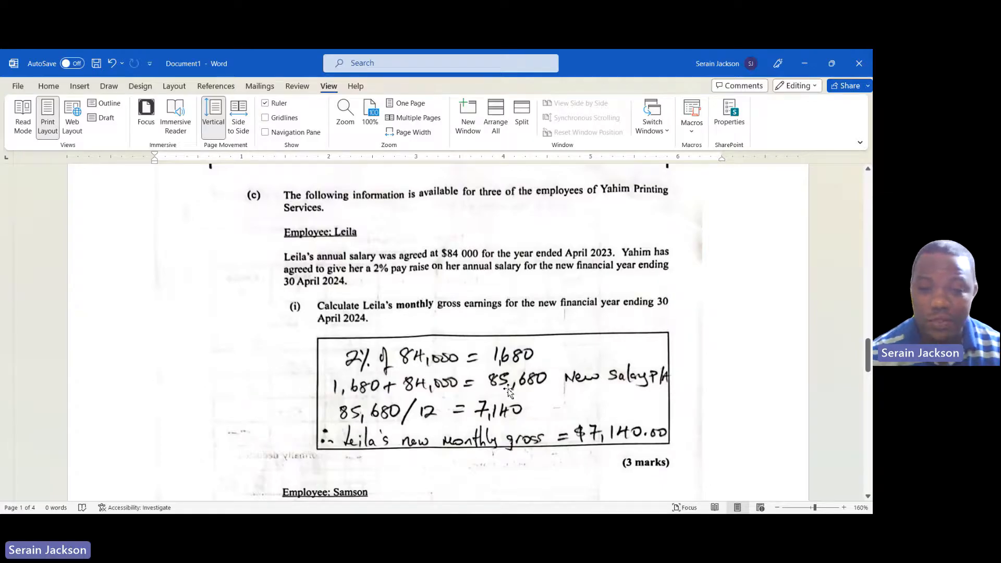
mouse_move(489, 394)
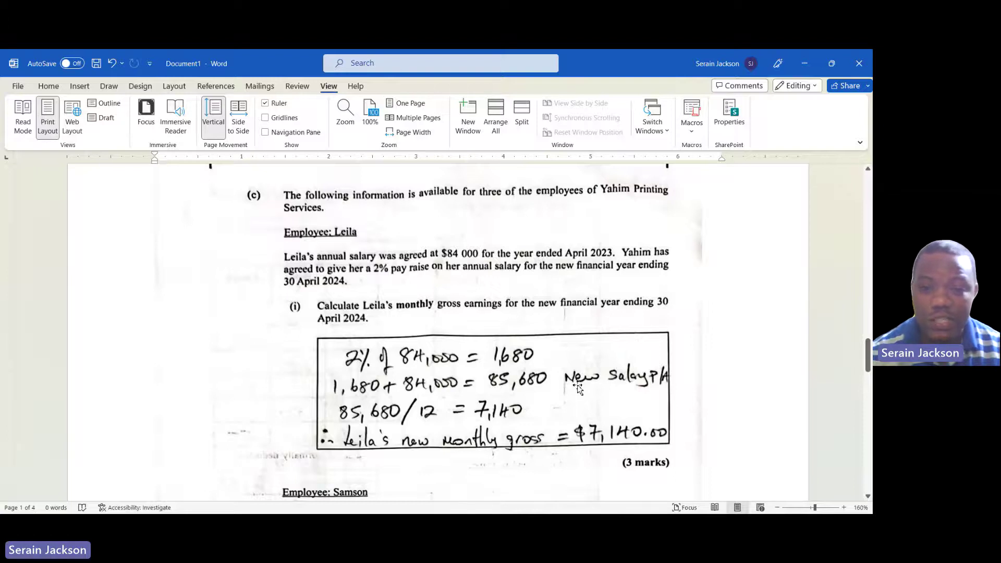
mouse_move(364, 412)
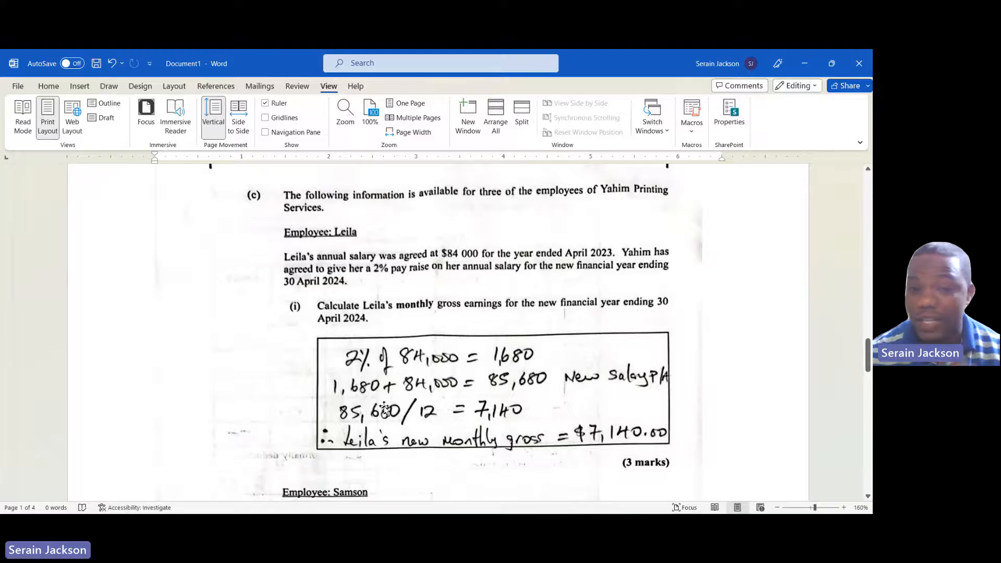
mouse_move(312, 401)
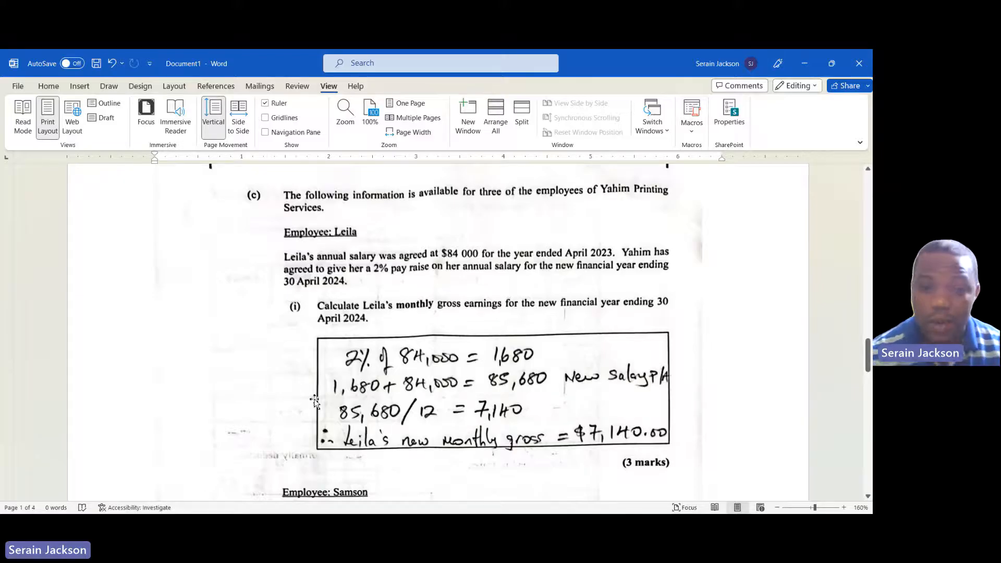
mouse_move(485, 418)
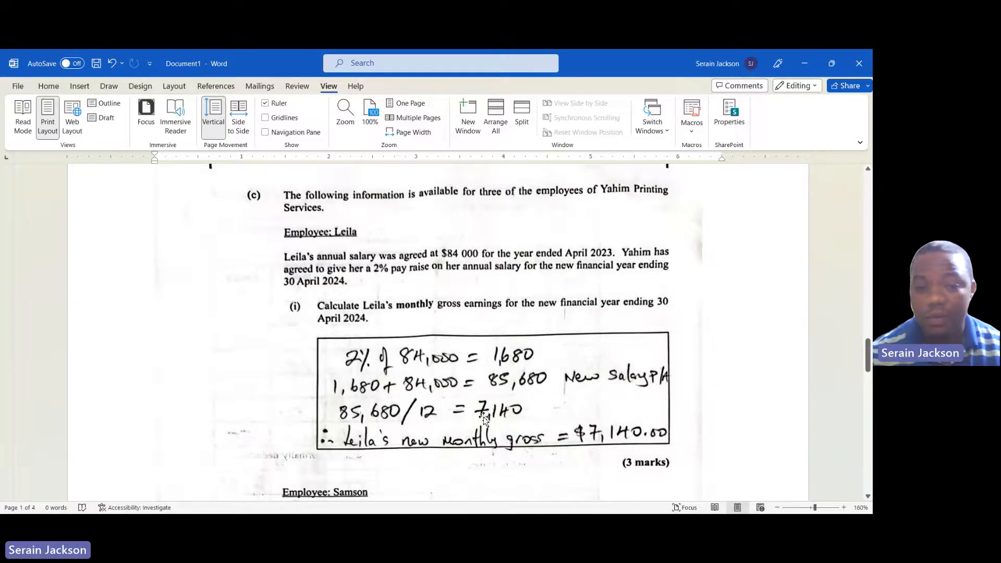
mouse_move(527, 425)
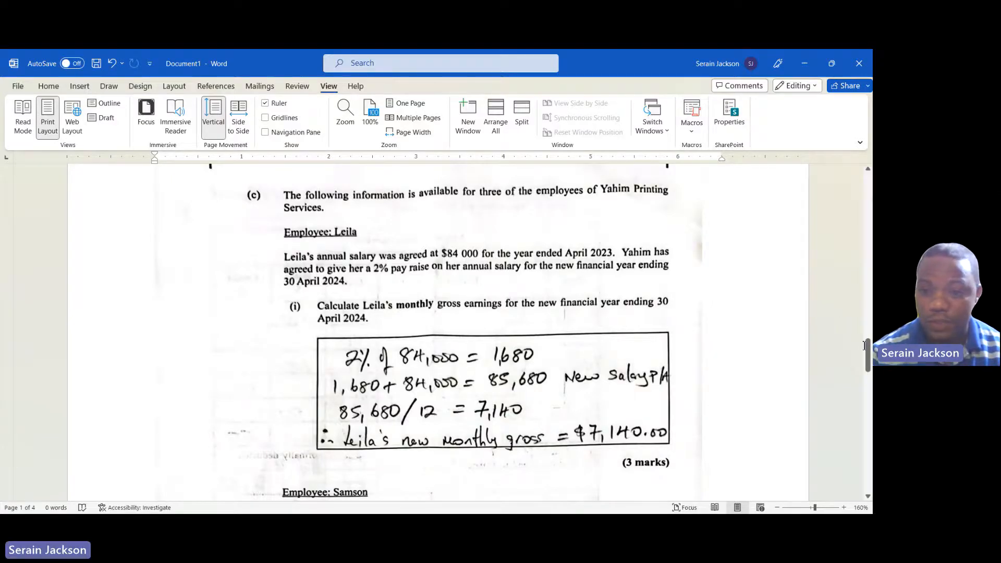
Step: Scroll past Leila's answer to Samson's gross wage working
scroll("down", 3)
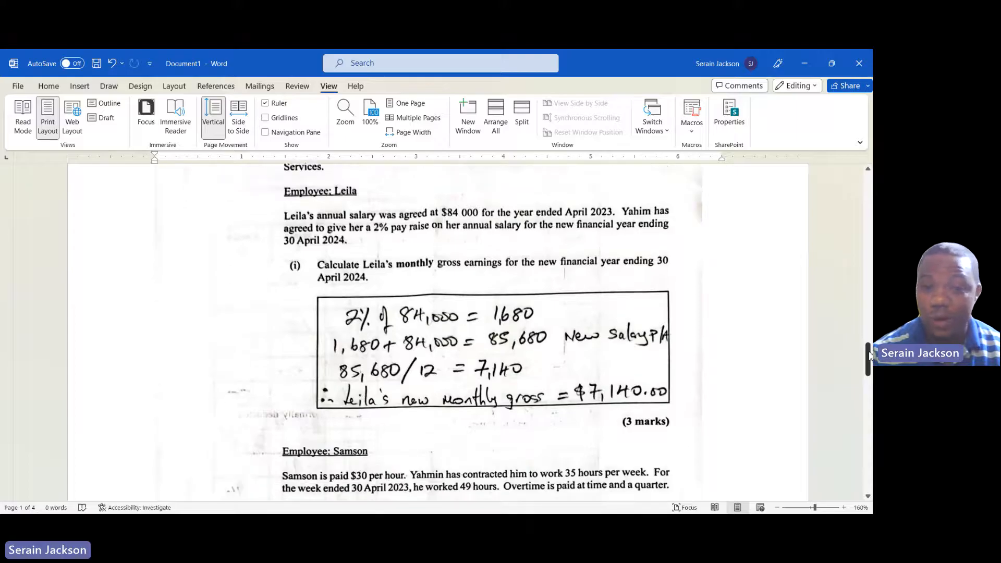
scroll("down", 3)
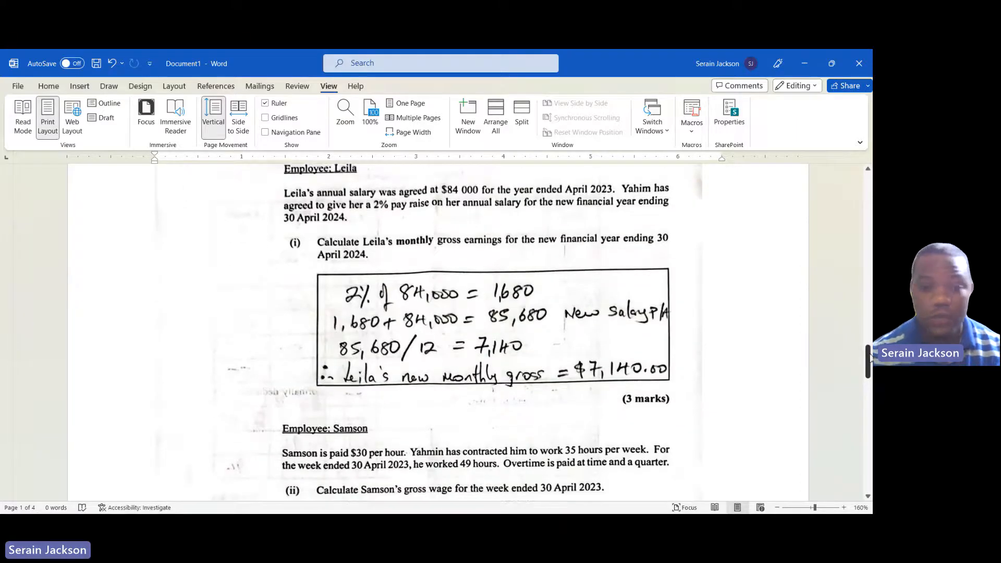
scroll("down", 3)
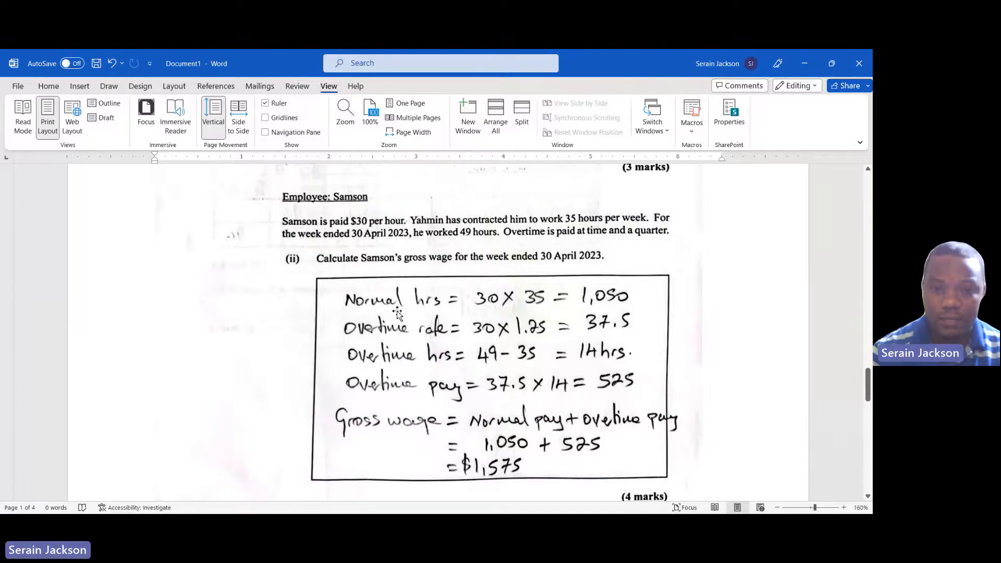
mouse_move(354, 228)
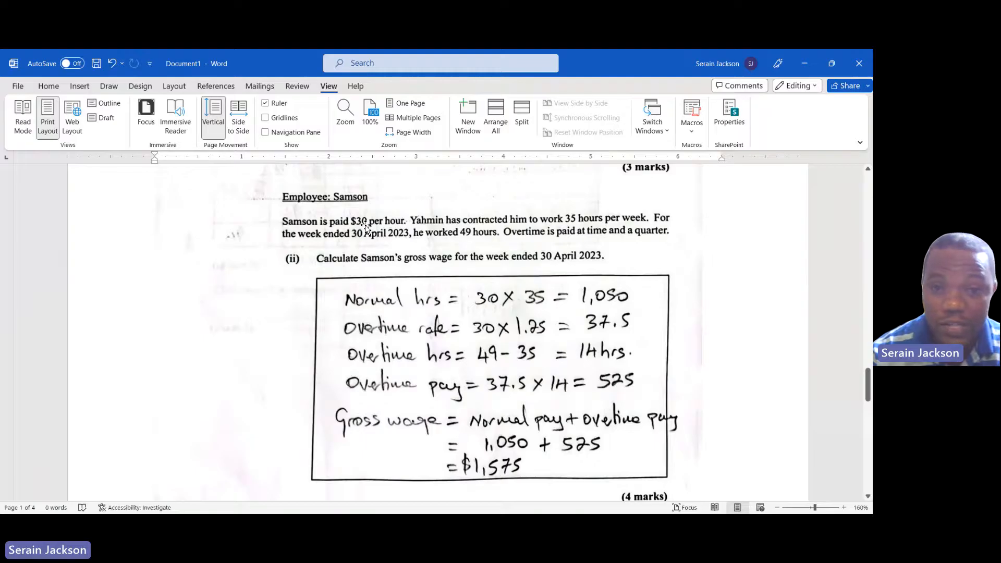
mouse_move(603, 230)
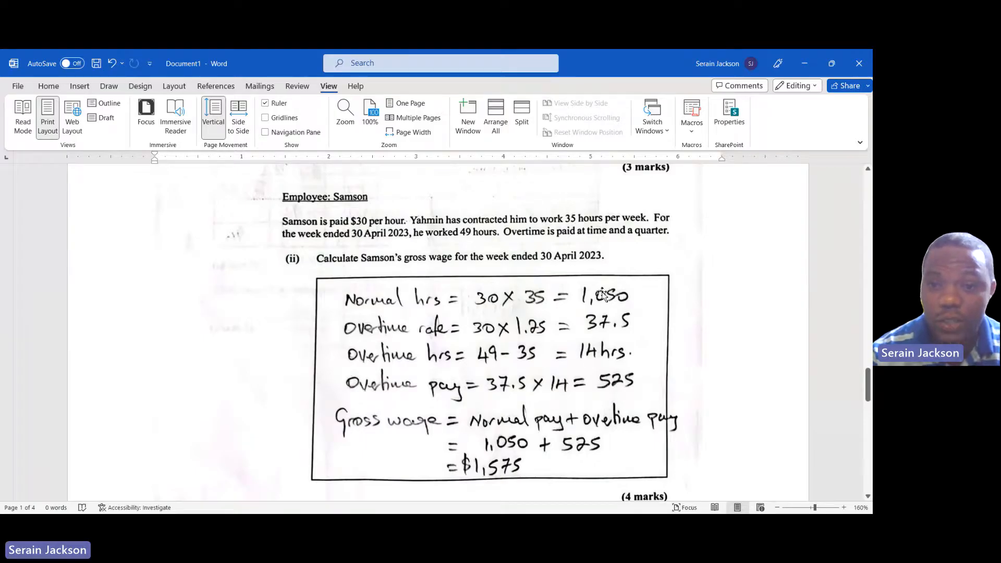
mouse_move(642, 310)
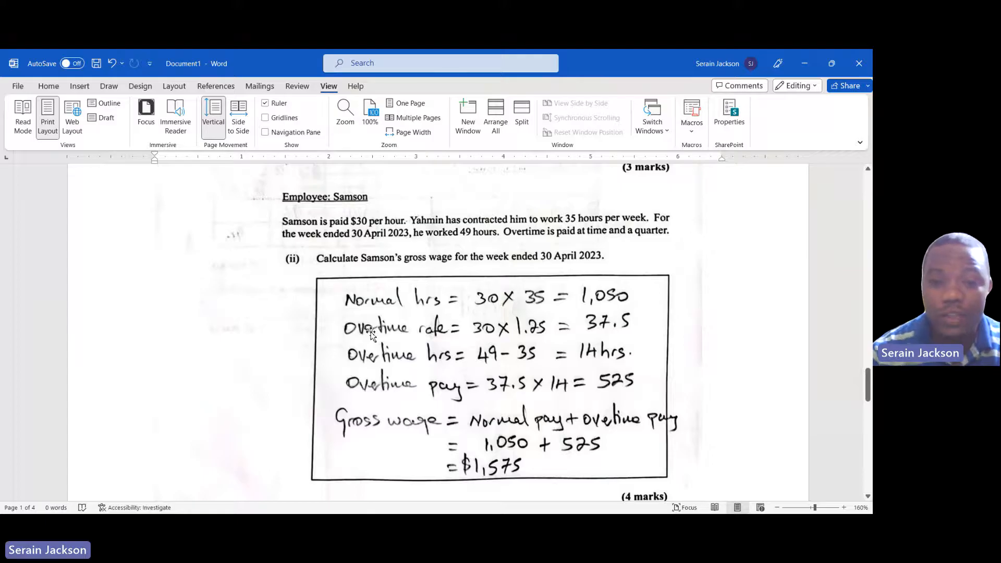
mouse_move(529, 267)
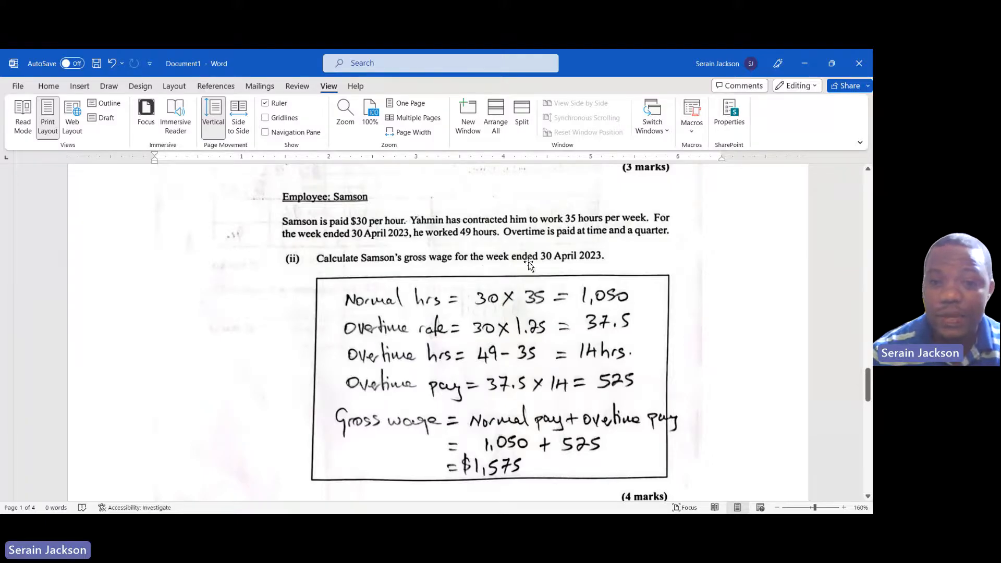
mouse_move(530, 338)
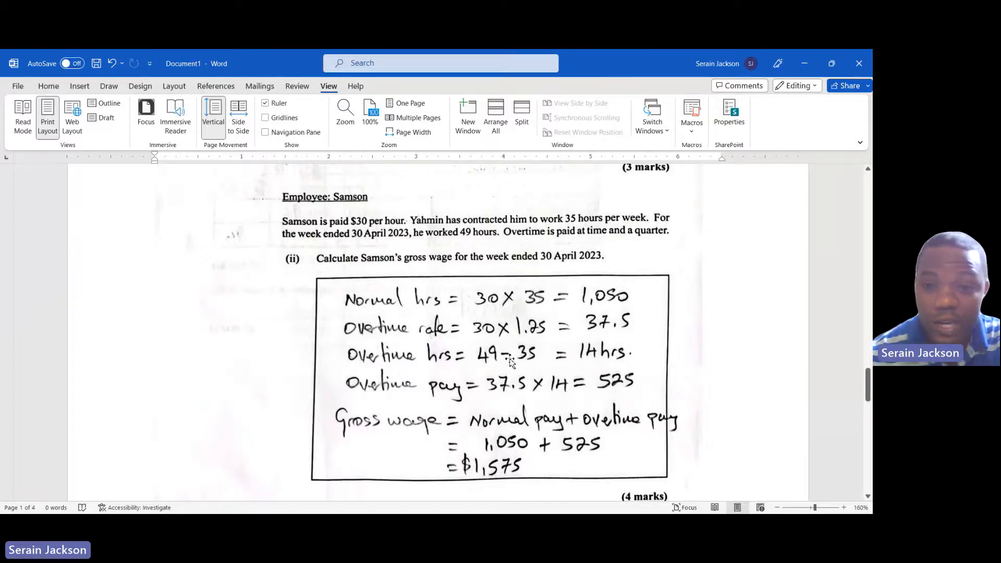
mouse_move(526, 366)
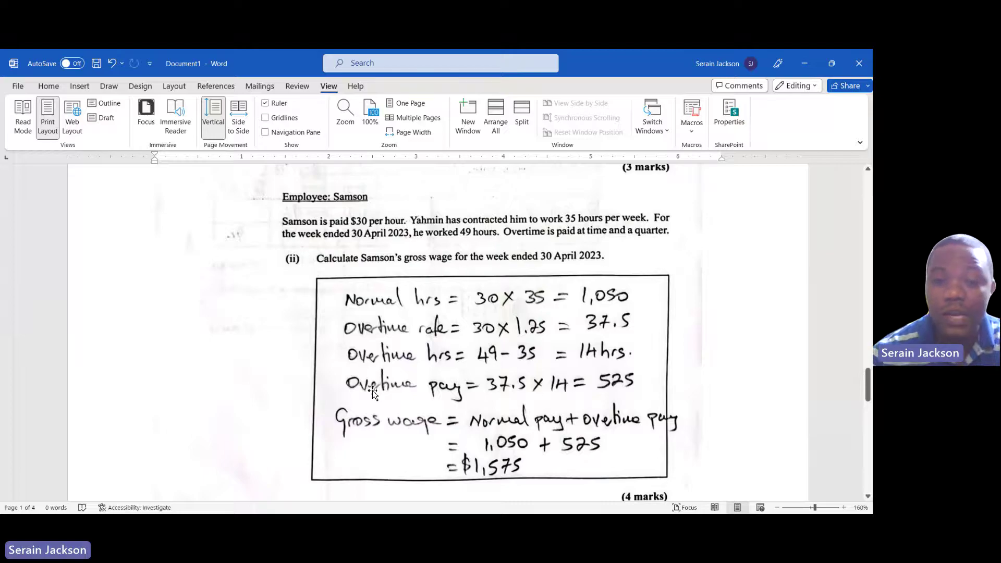
mouse_move(511, 392)
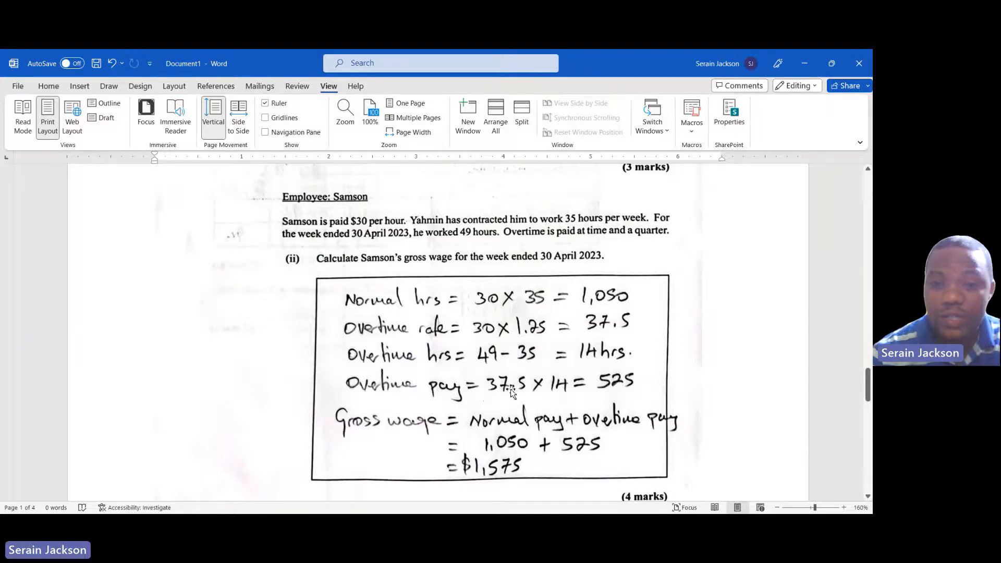
mouse_move(591, 384)
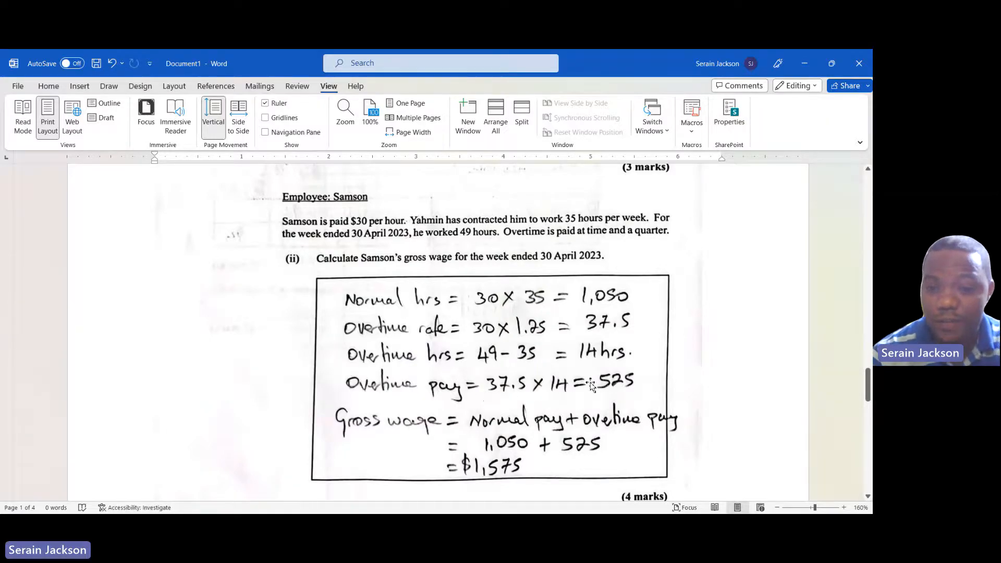
mouse_move(613, 370)
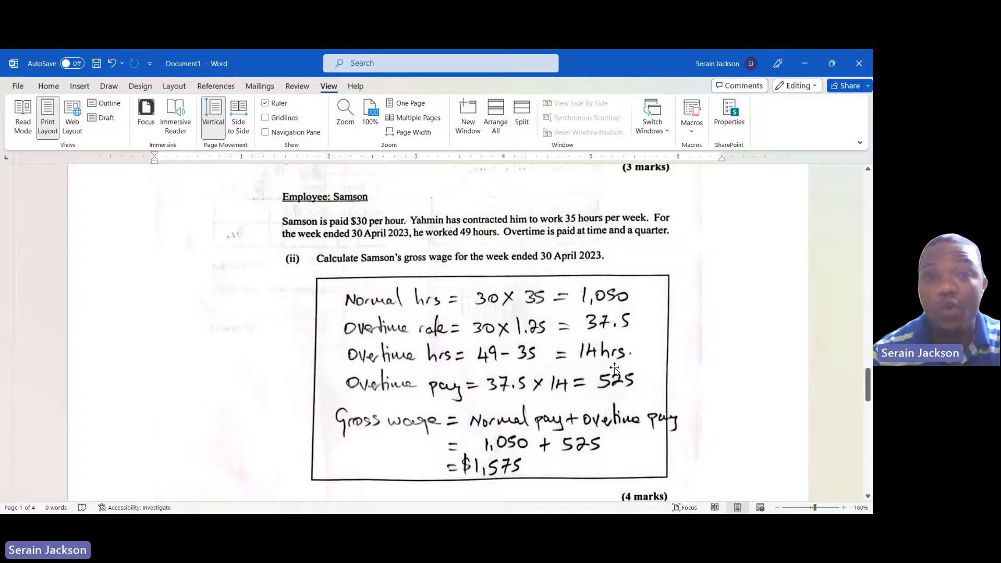
mouse_move(638, 394)
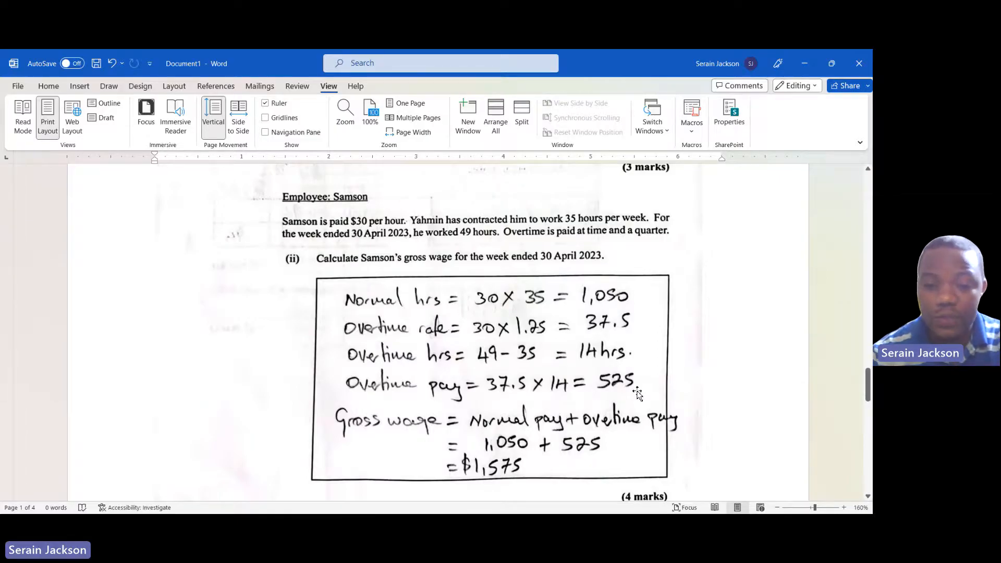
mouse_move(533, 438)
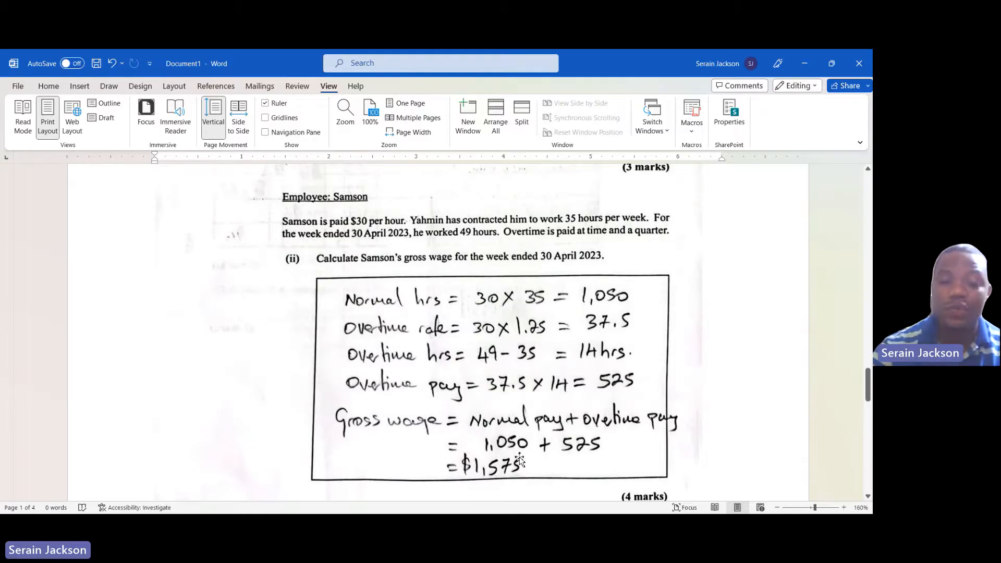
mouse_move(591, 458)
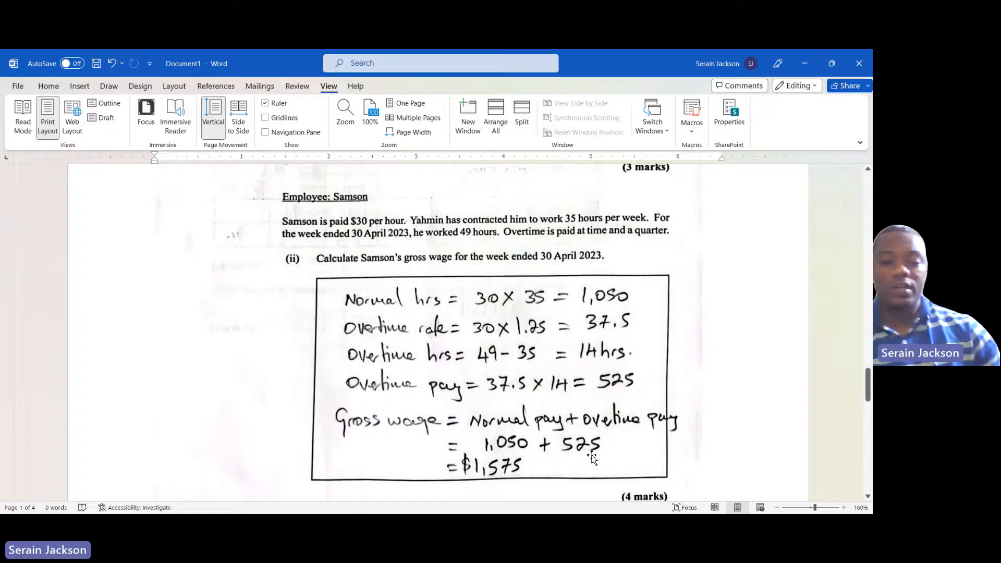
mouse_move(621, 457)
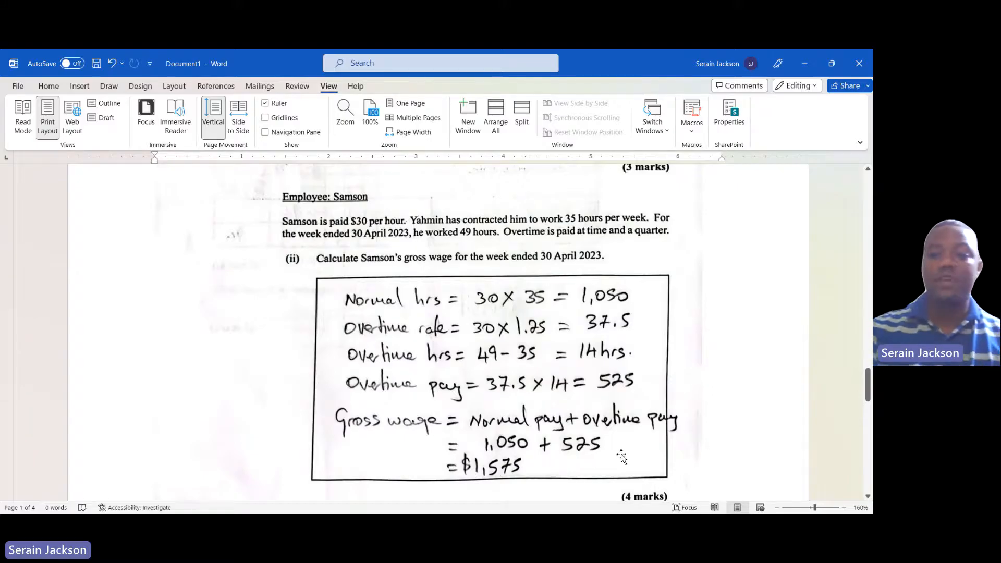
mouse_move(643, 453)
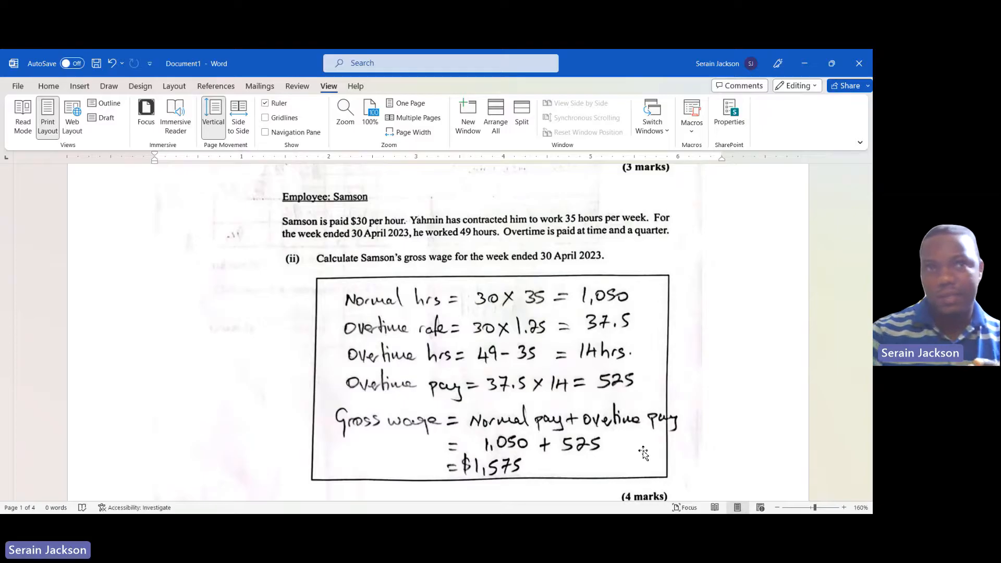
mouse_move(782, 349)
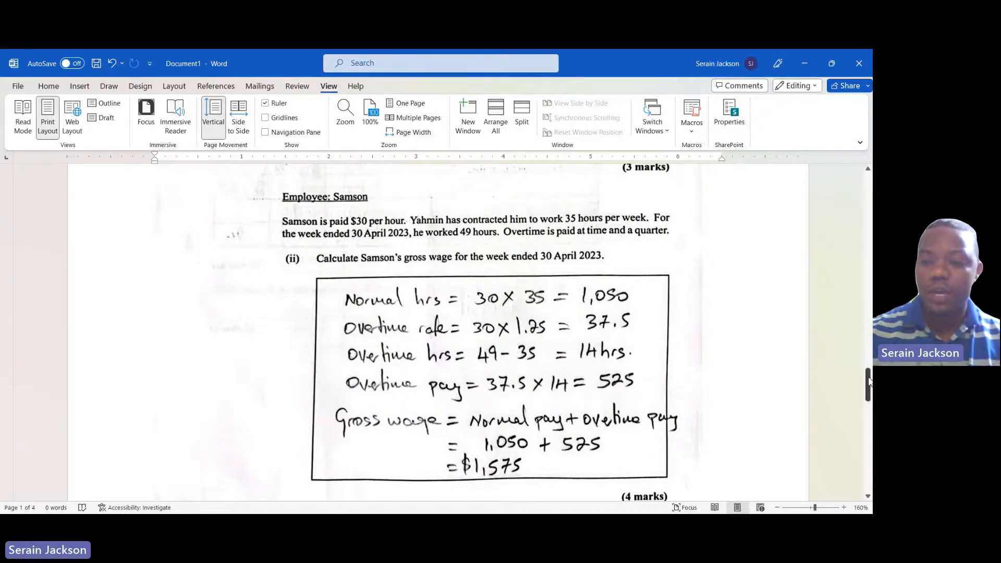
Step: Scroll to page 7's question on Dolly's April 2023 gross pay and $3,760 commission
scroll("down", 3)
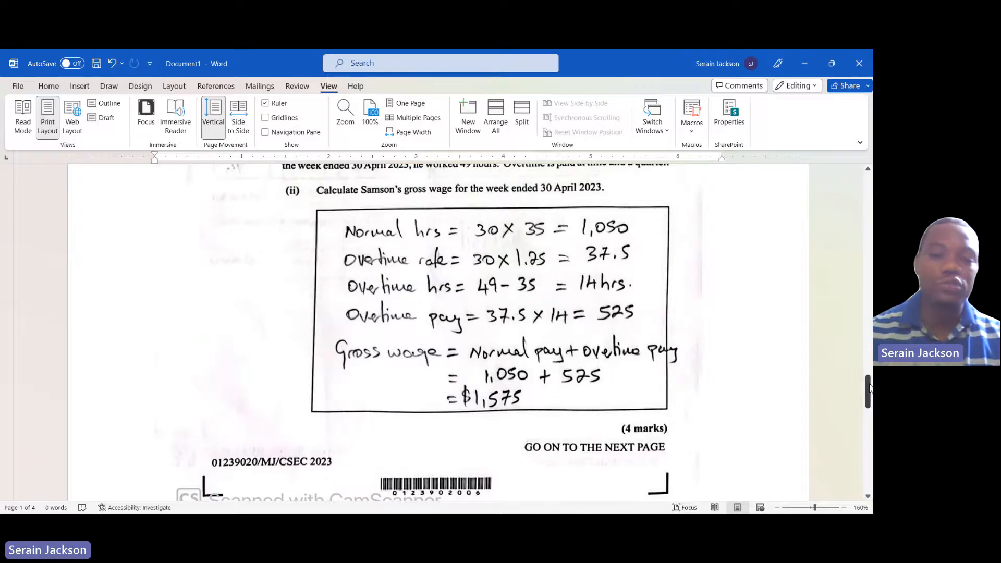
scroll("down", 3)
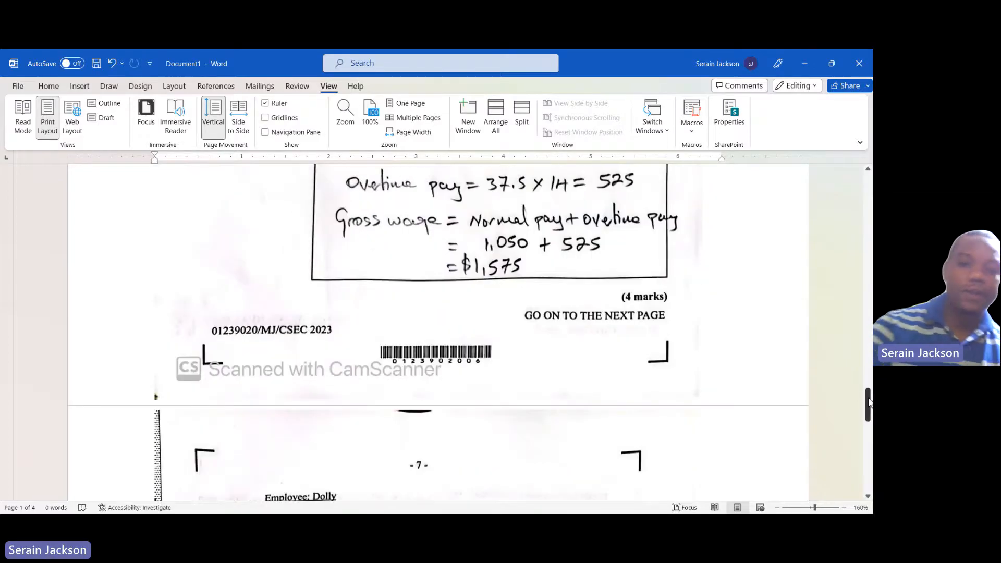
scroll("down", 3)
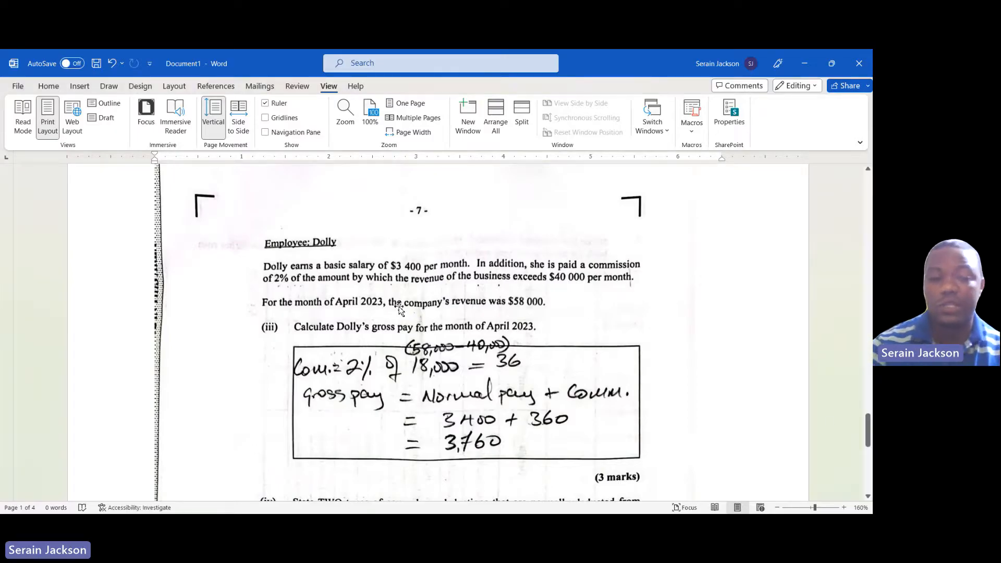
mouse_move(361, 293)
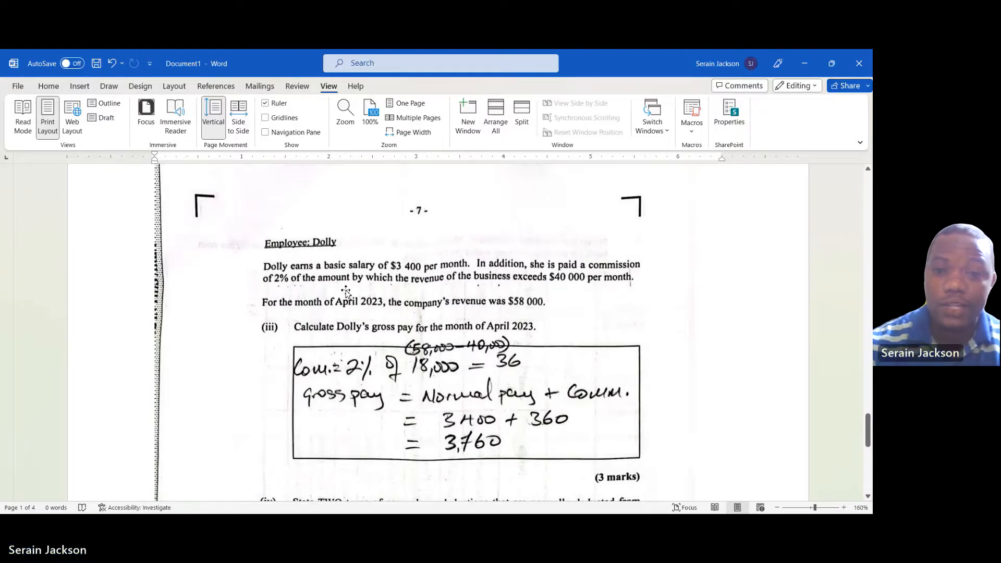
mouse_move(286, 305)
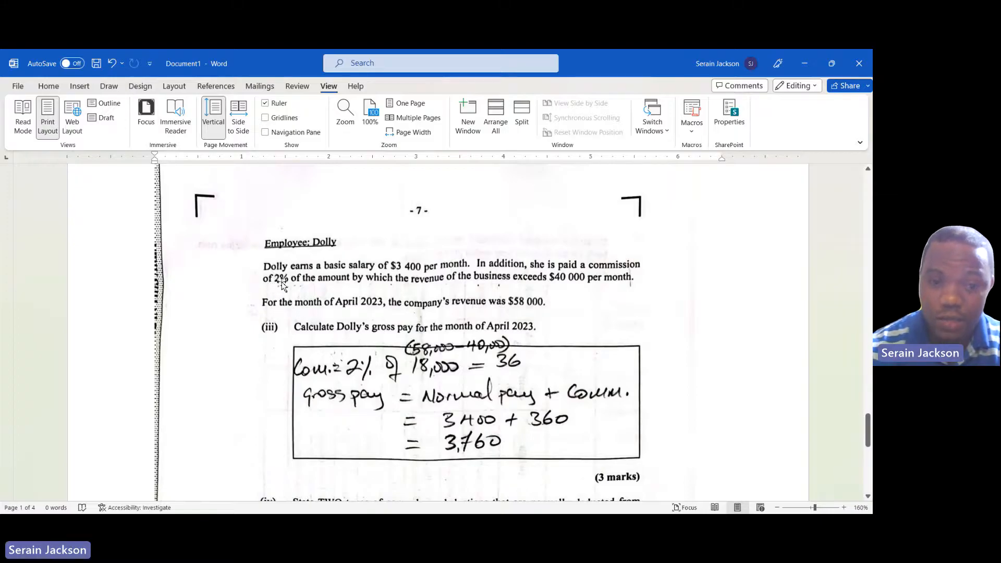
mouse_move(300, 285)
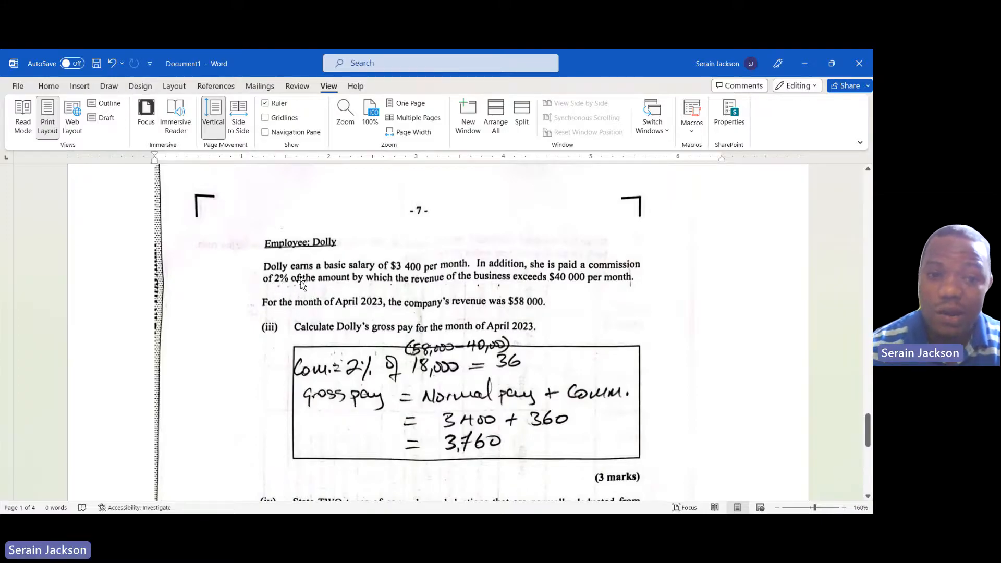
mouse_move(418, 284)
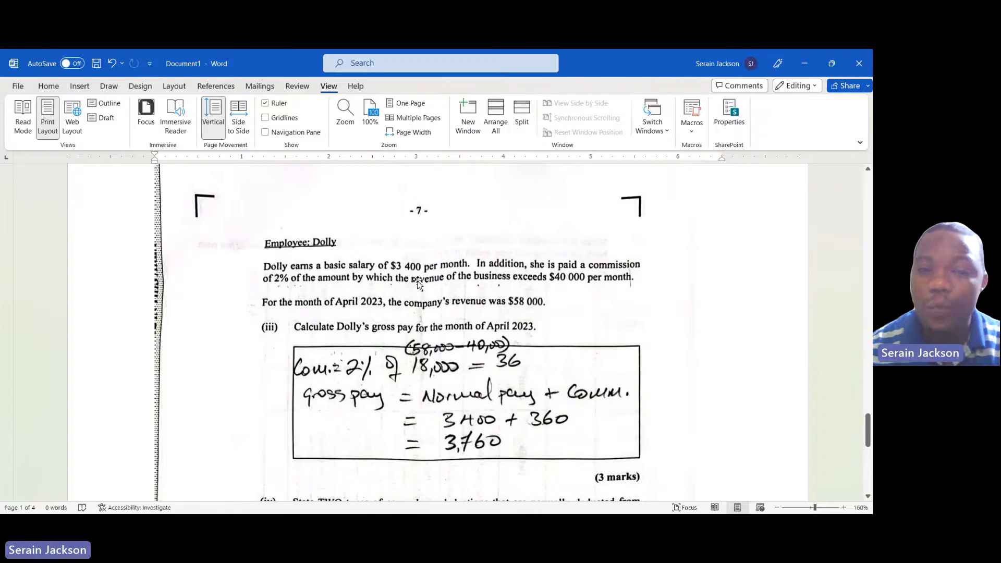
mouse_move(538, 288)
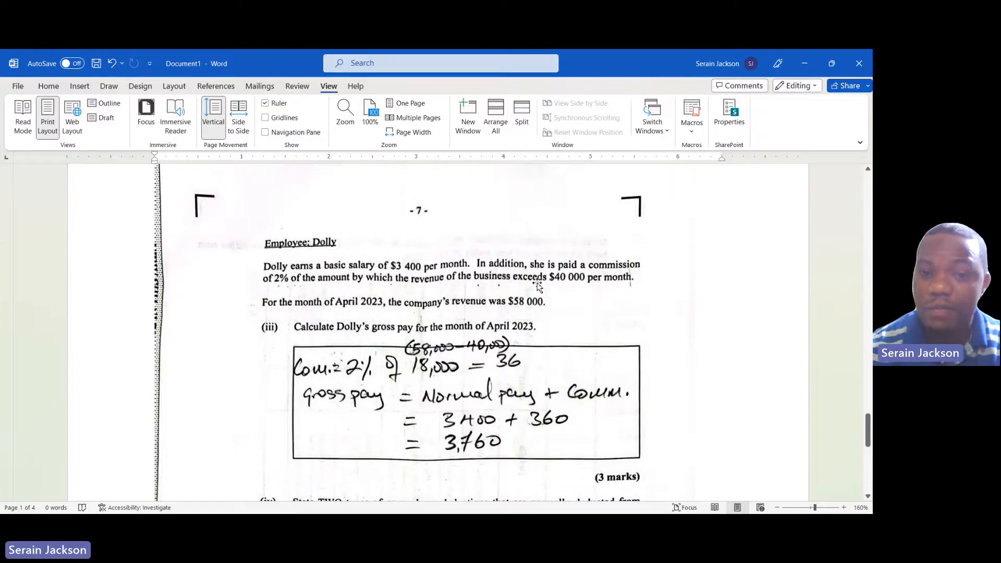
mouse_move(635, 287)
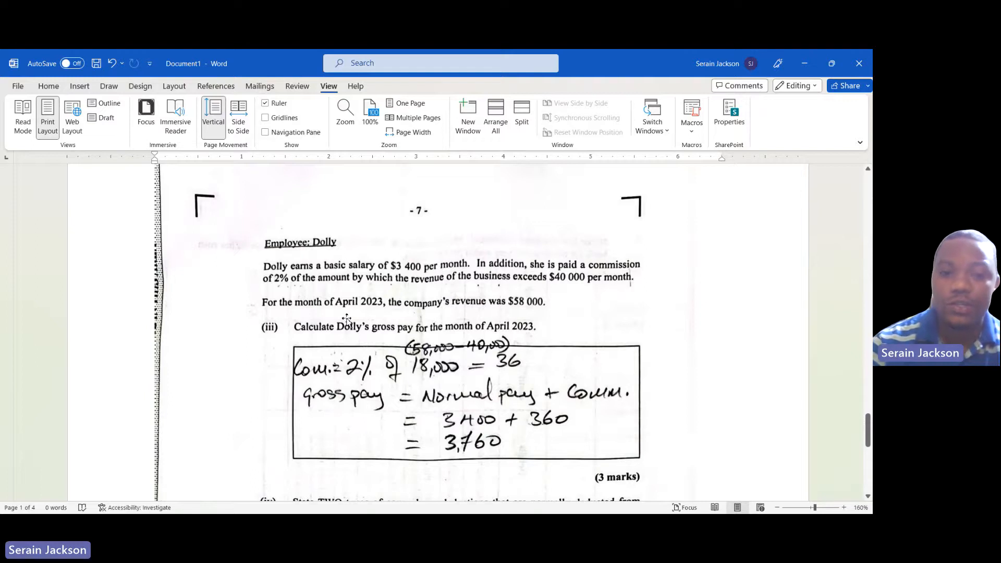
mouse_move(481, 313)
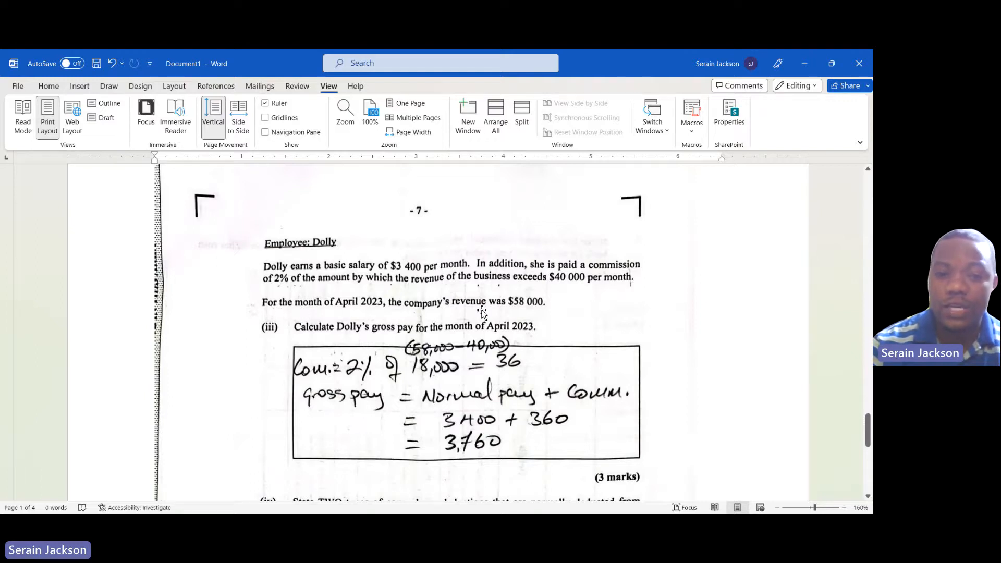
mouse_move(502, 312)
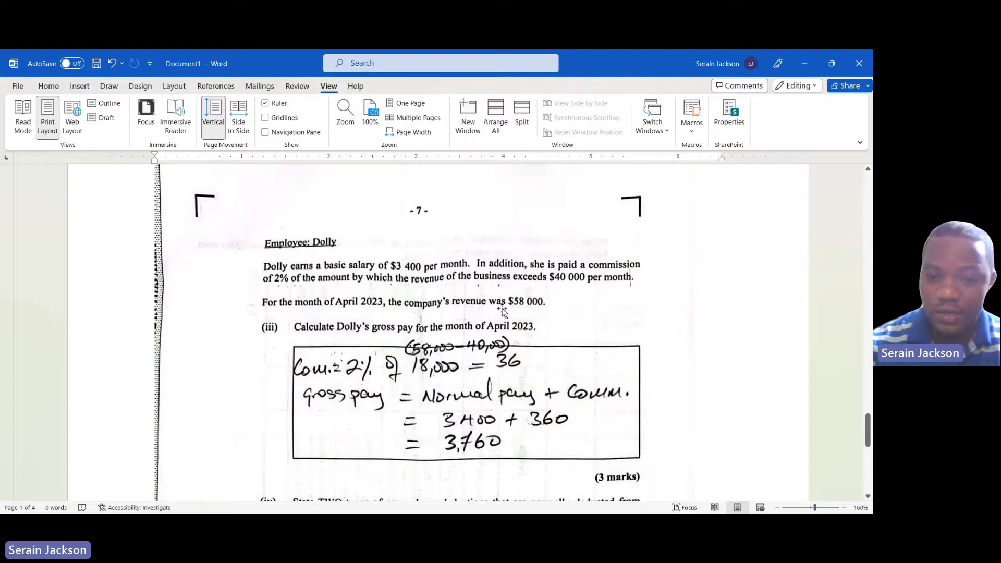
mouse_move(540, 312)
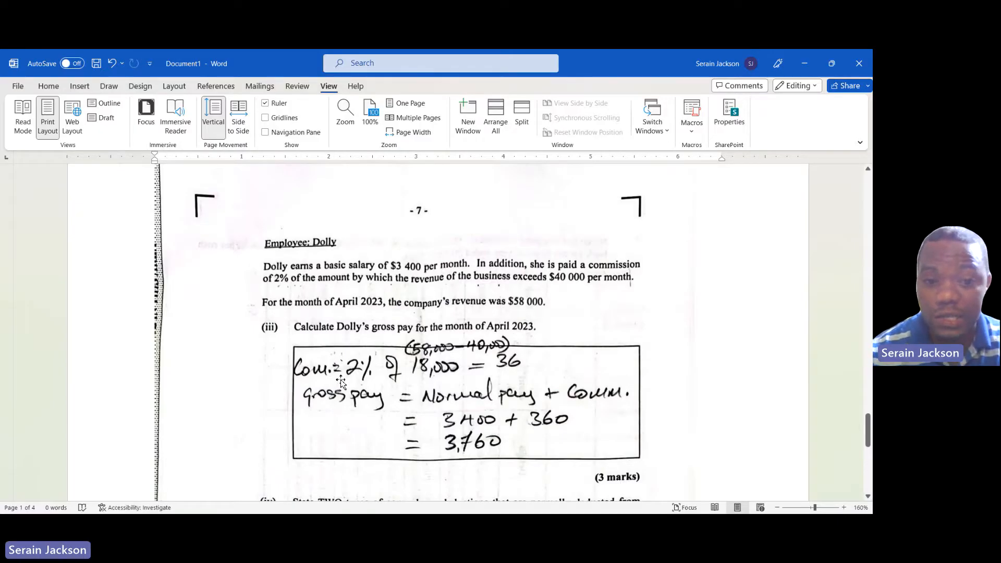
mouse_move(393, 373)
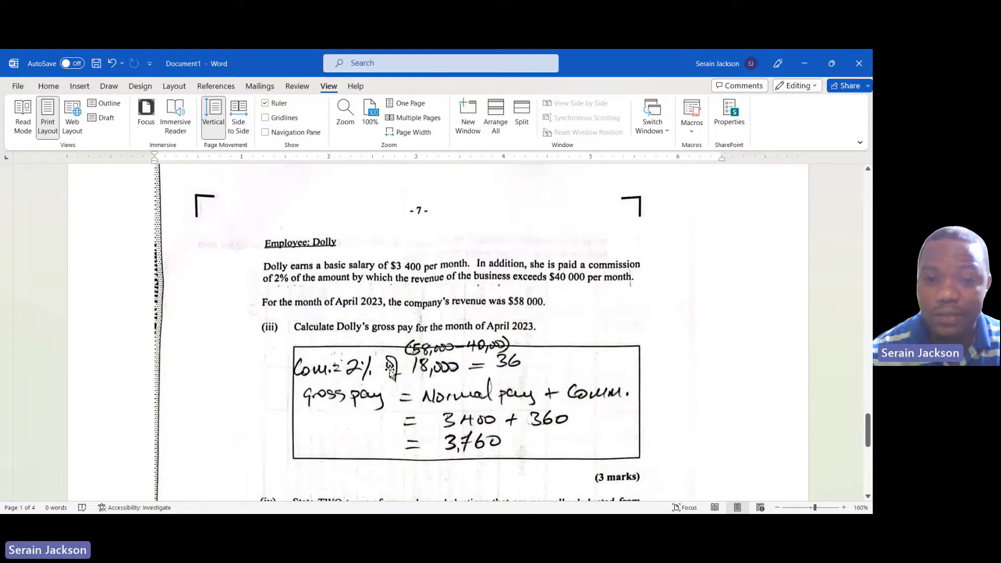
mouse_move(279, 282)
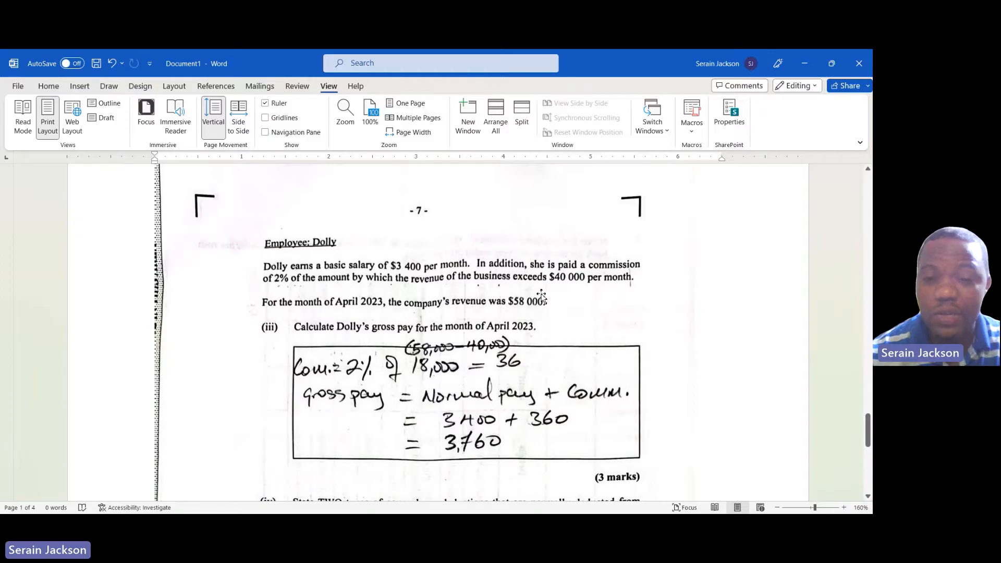
mouse_move(532, 297)
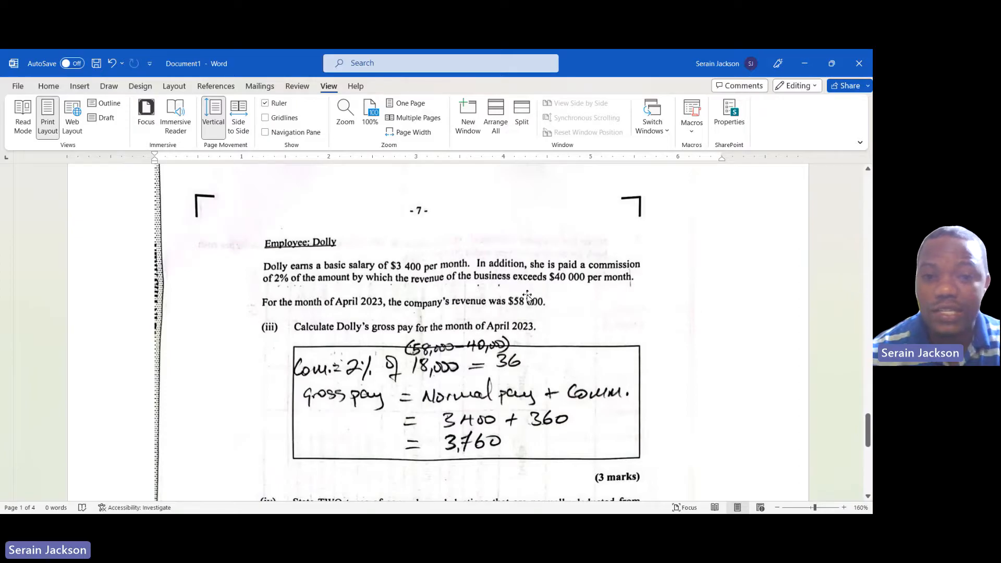
mouse_move(576, 286)
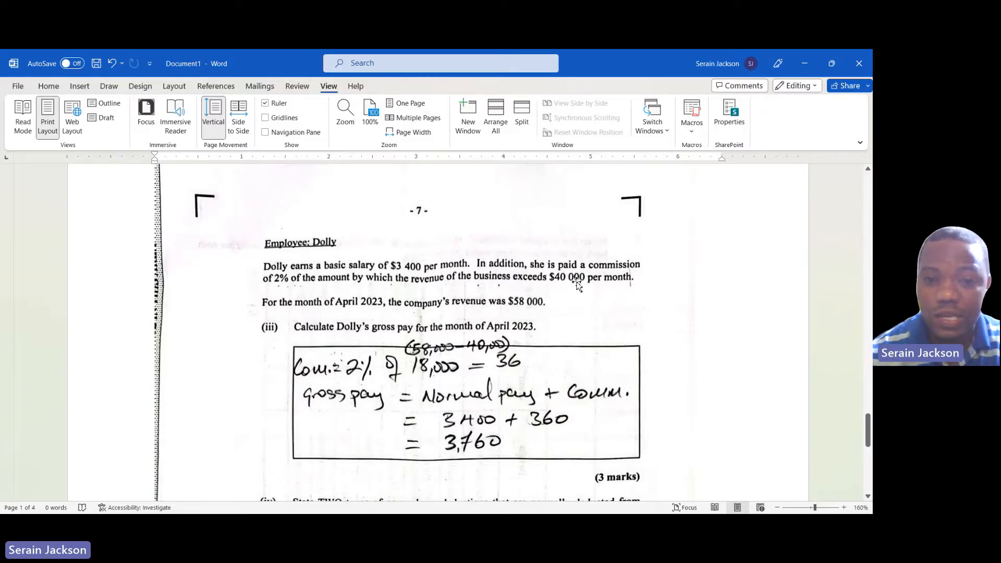
mouse_move(548, 292)
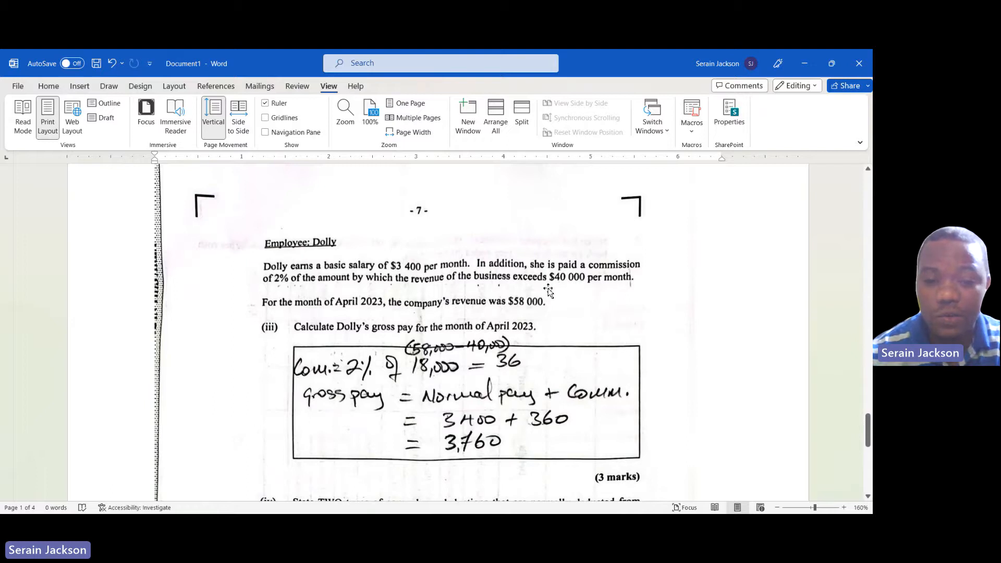
mouse_move(421, 351)
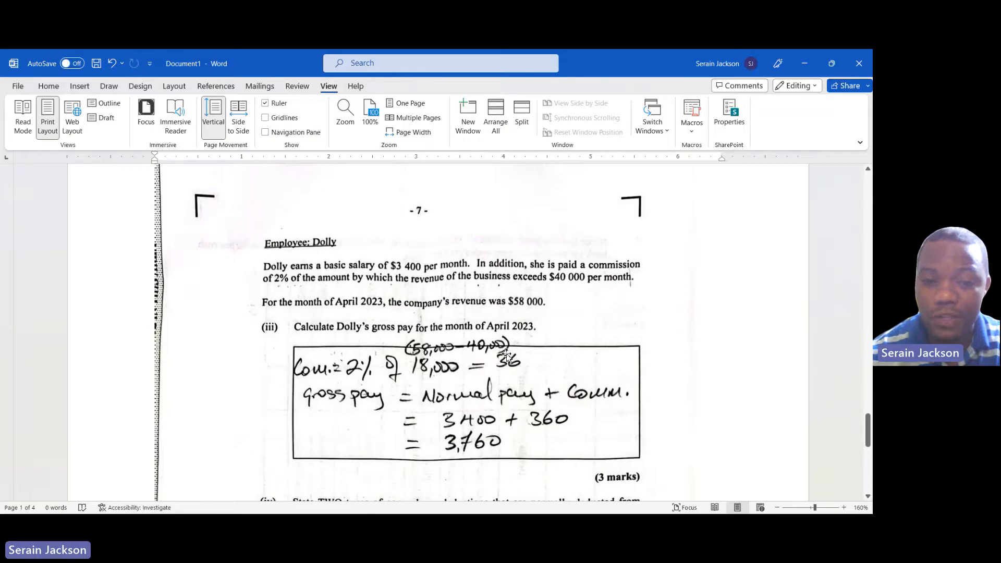
mouse_move(501, 370)
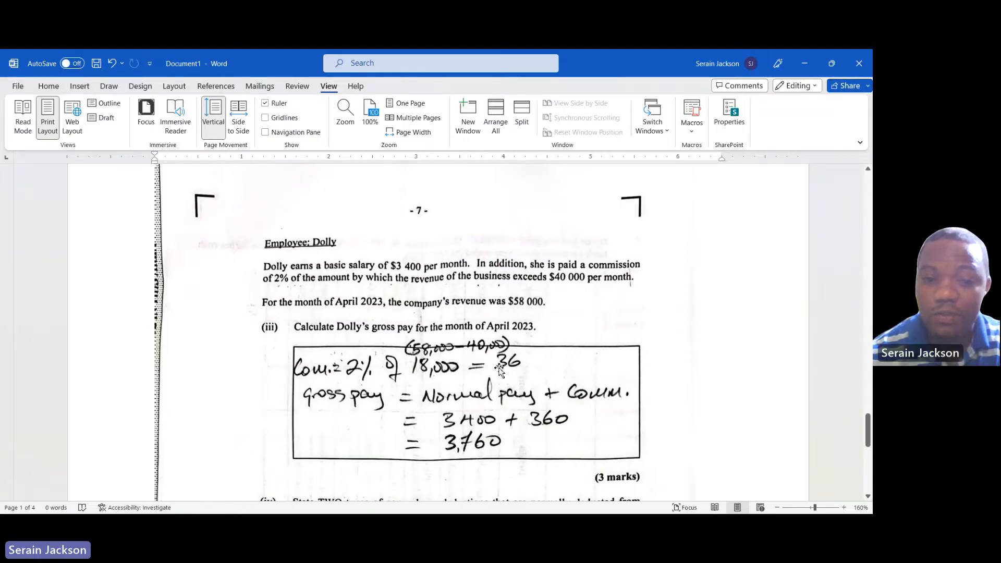
mouse_move(517, 372)
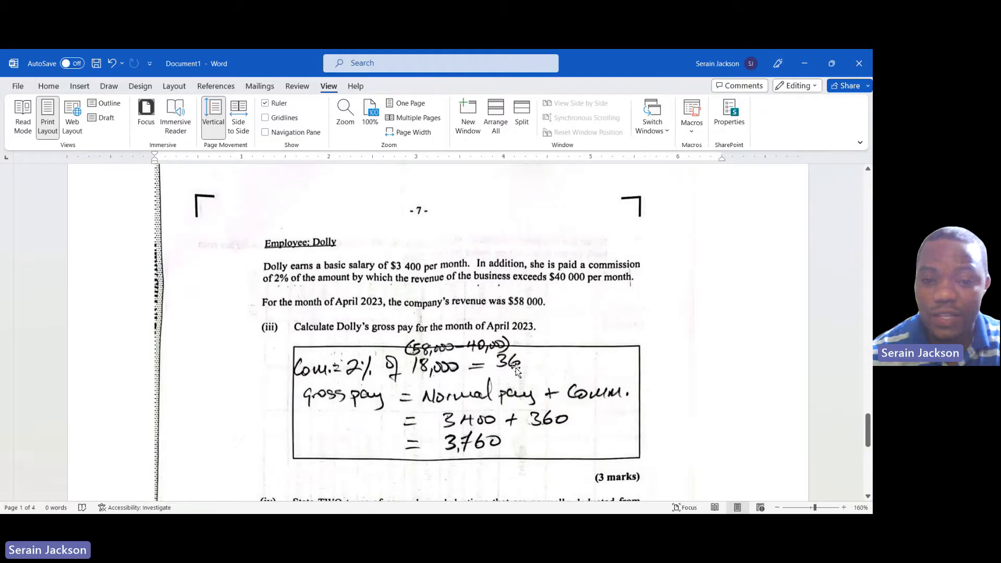
mouse_move(523, 372)
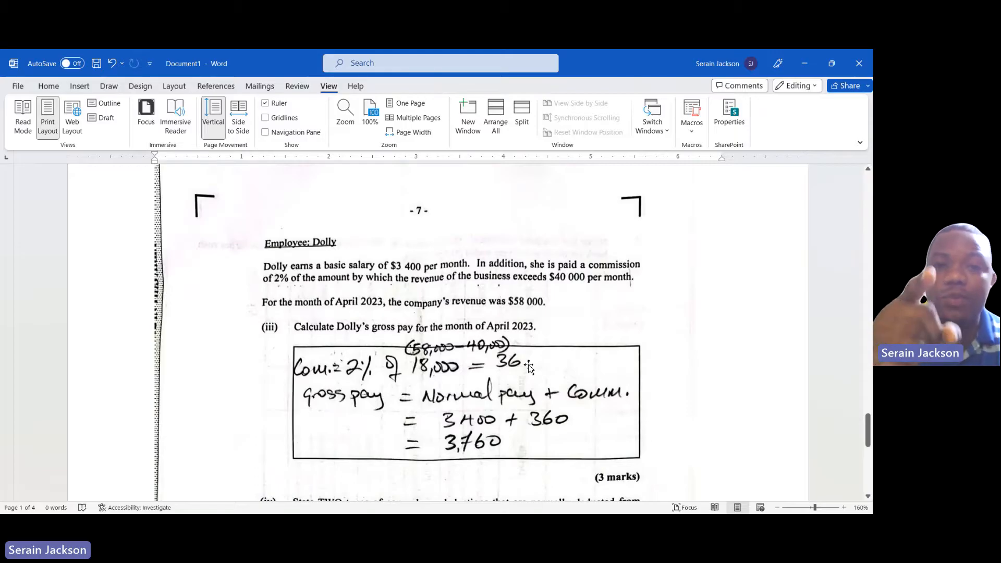
mouse_move(301, 439)
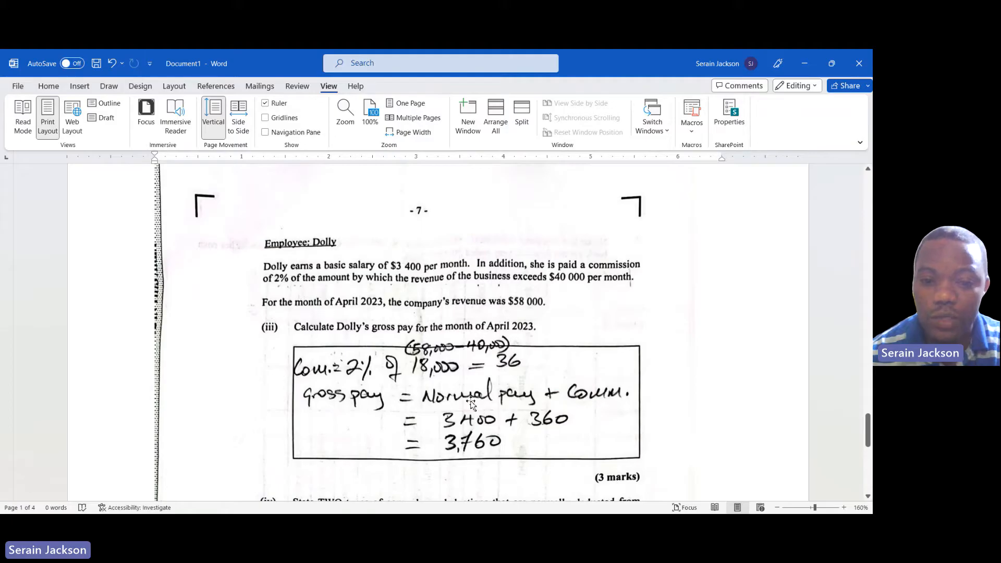
mouse_move(547, 400)
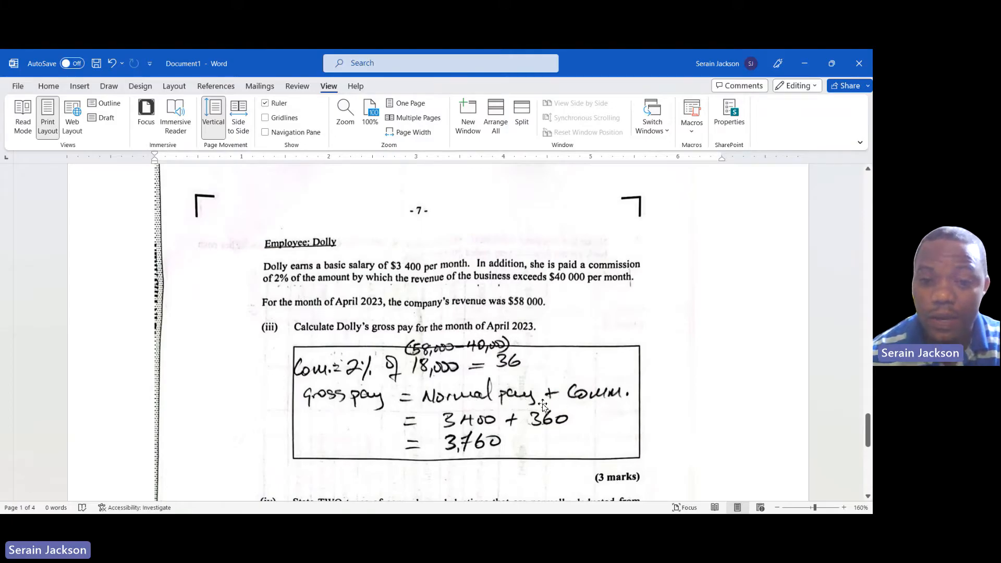
mouse_move(573, 403)
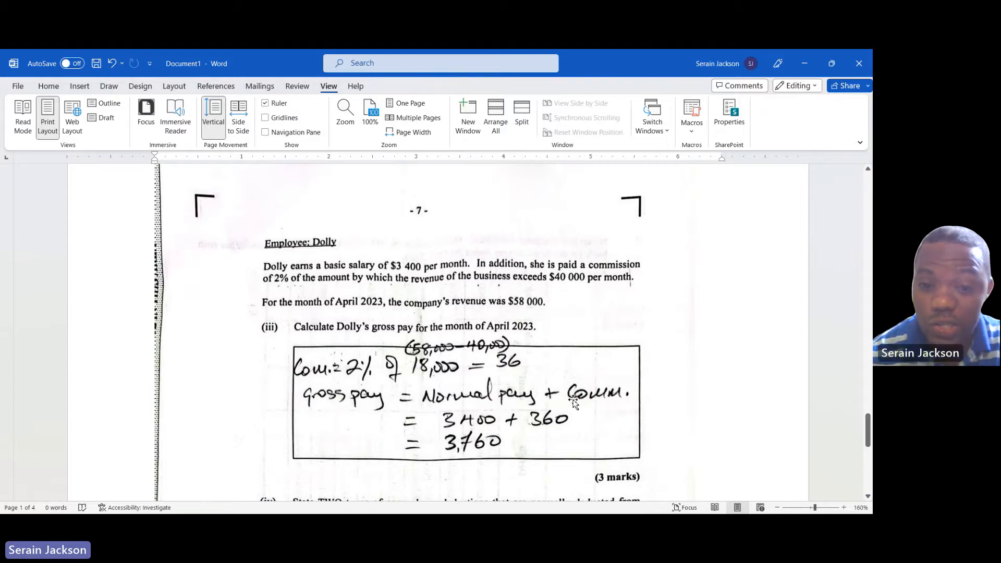
mouse_move(551, 404)
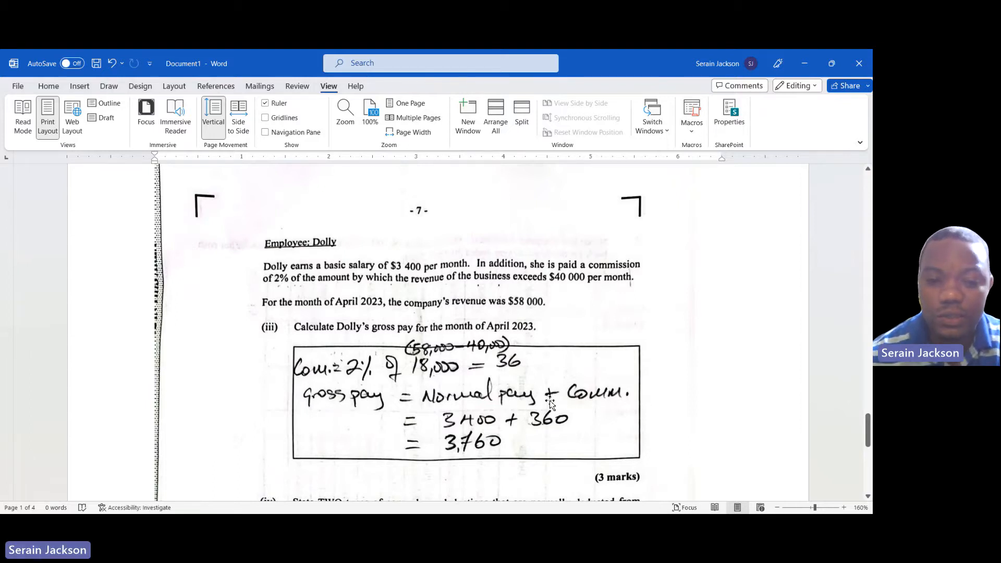
mouse_move(394, 265)
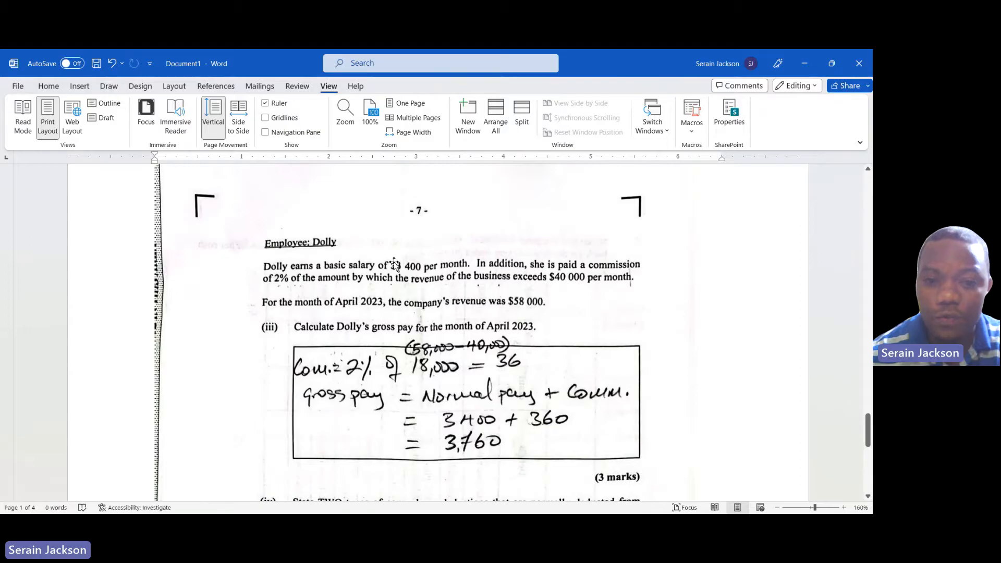
mouse_move(519, 433)
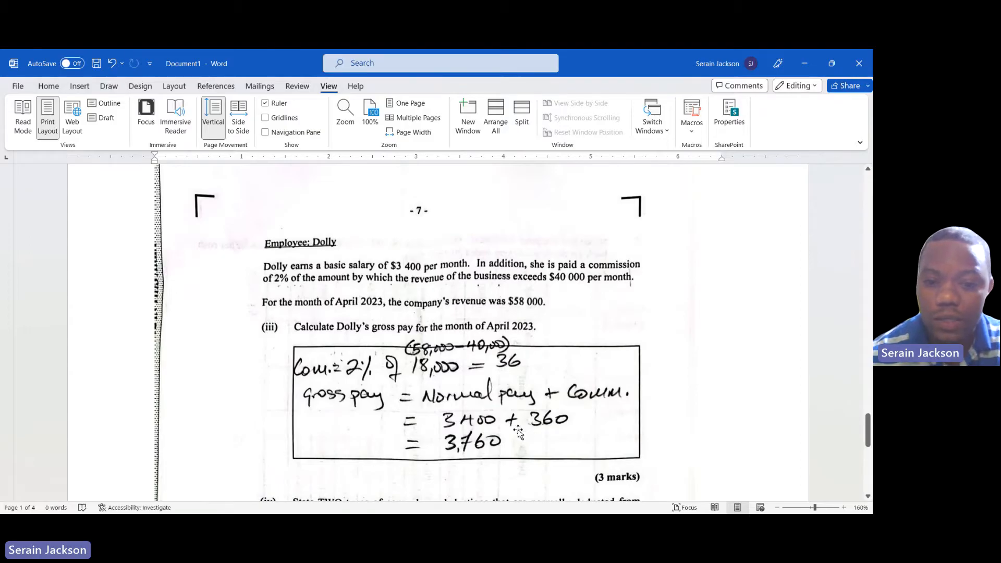
mouse_move(550, 386)
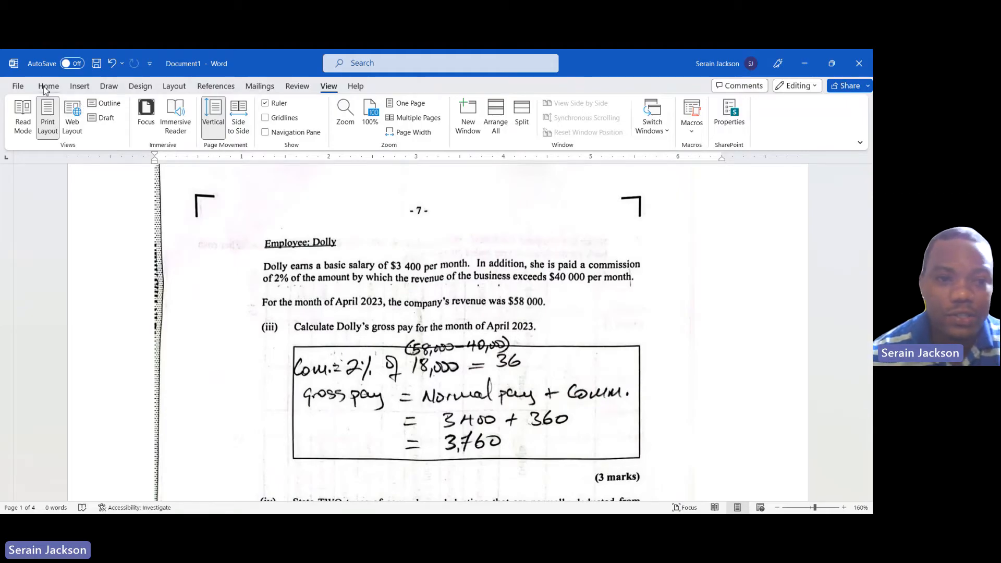
Step: Draw a small Oval shape from Insert > Shapes beside the 36 in Dolly's commission line
left_click(49, 86)
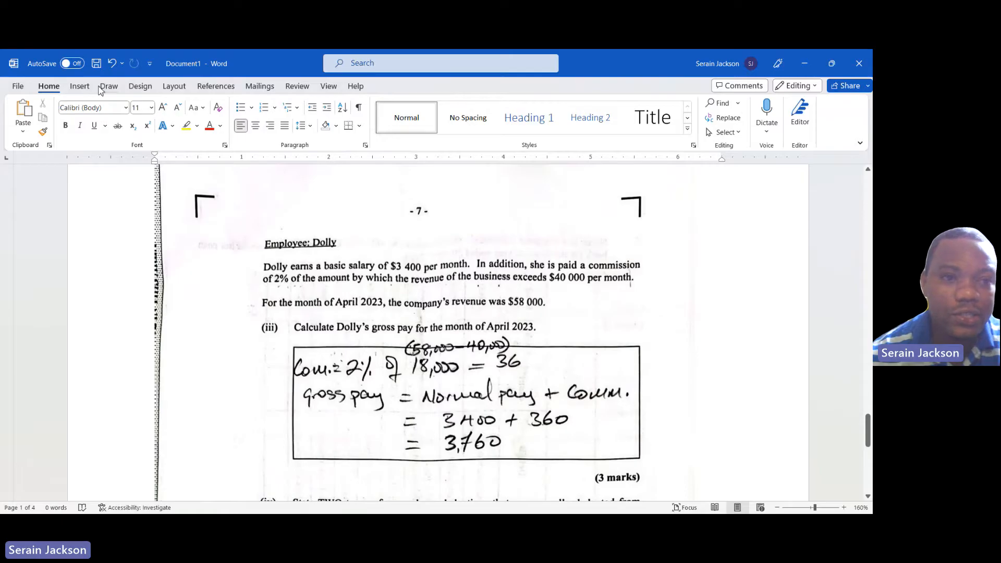
left_click(79, 86)
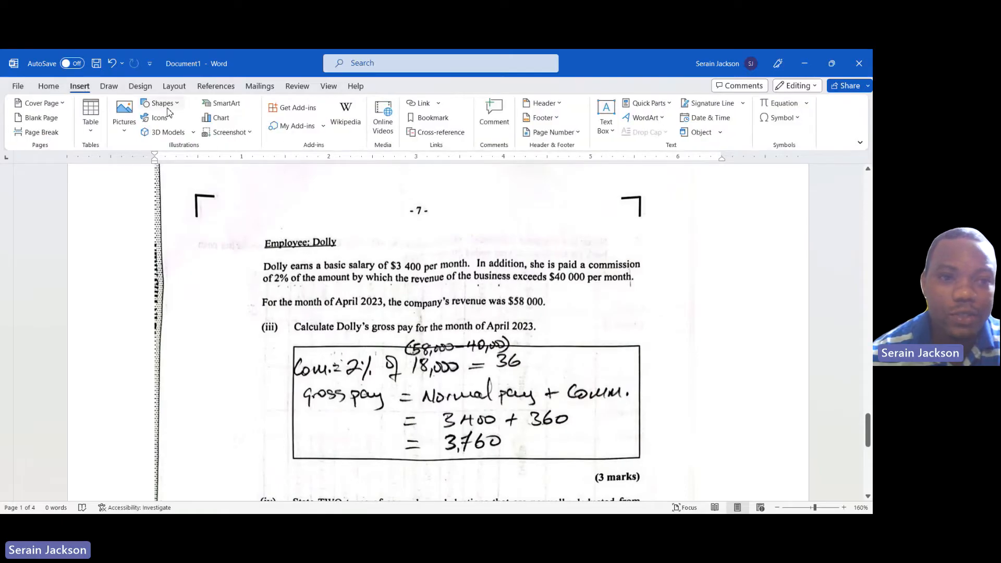
left_click(160, 103)
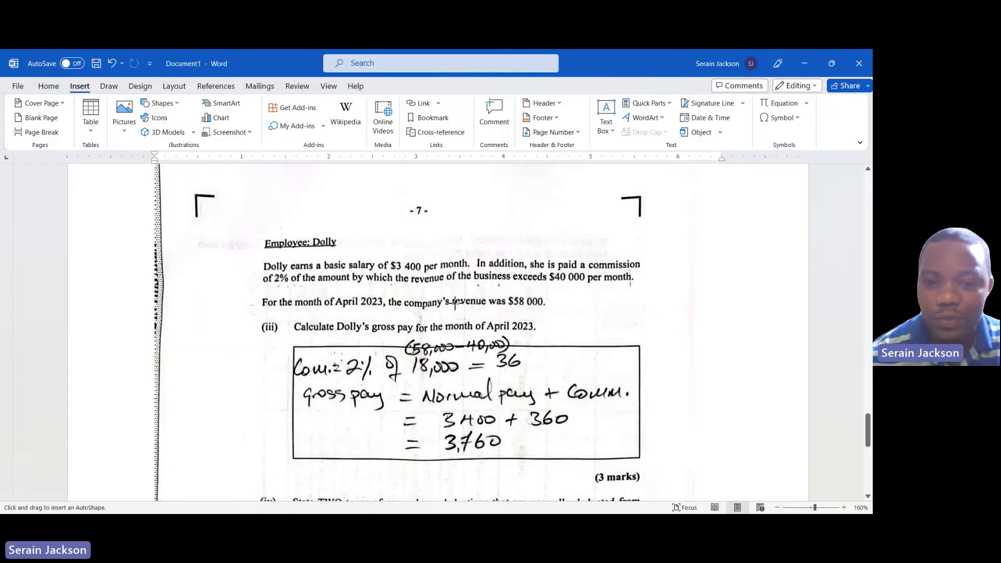
left_click(533, 362)
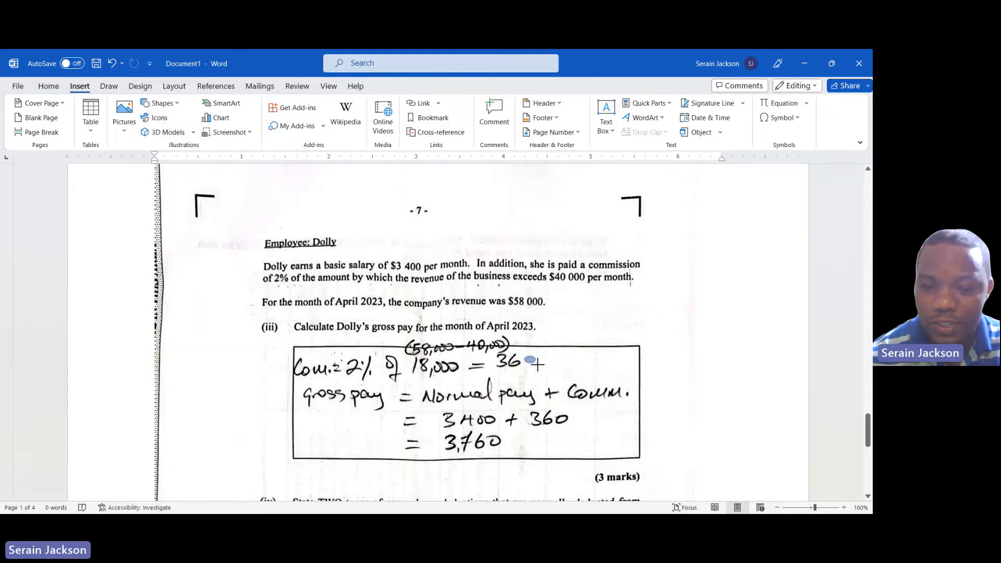
left_click(525, 361)
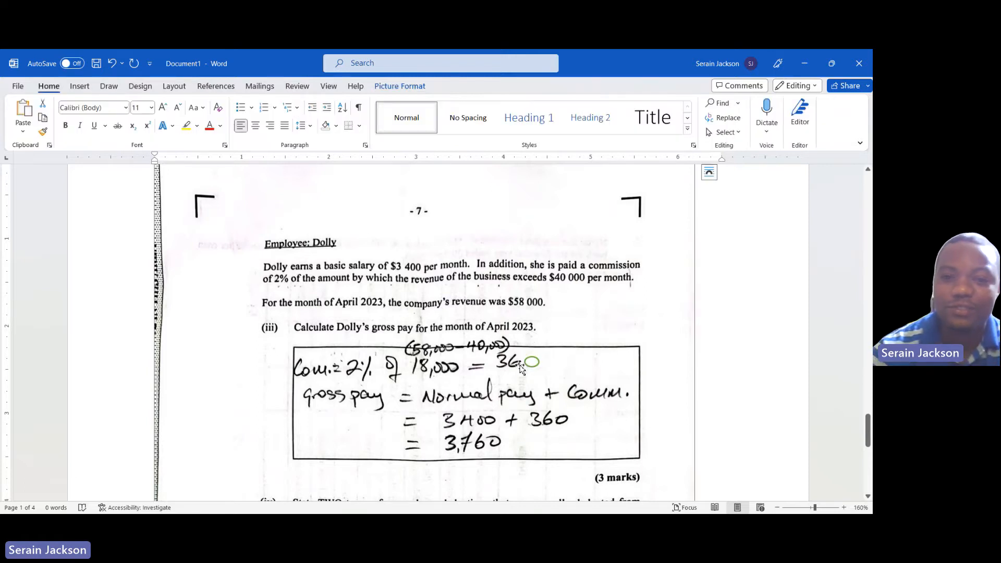
mouse_move(486, 453)
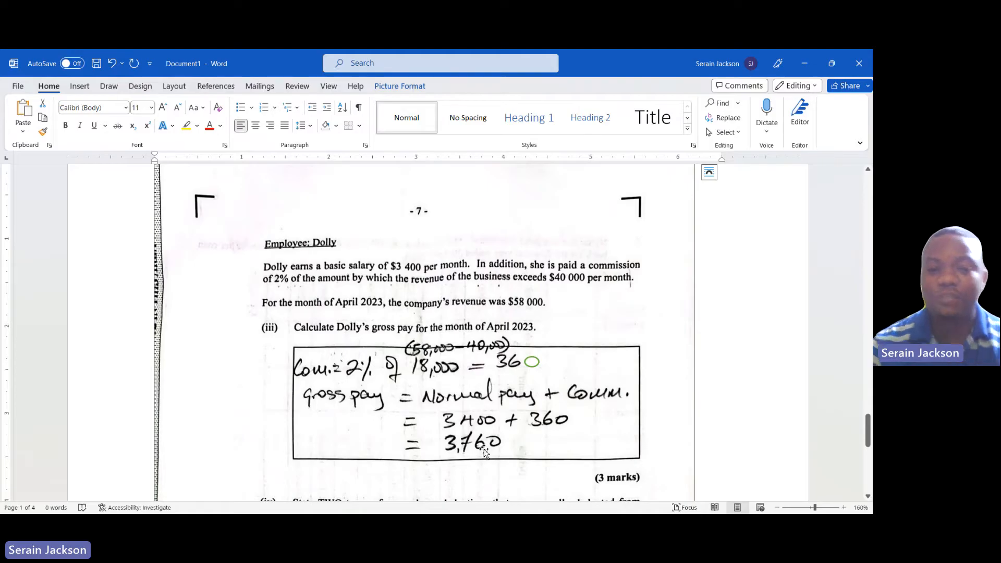
mouse_move(483, 452)
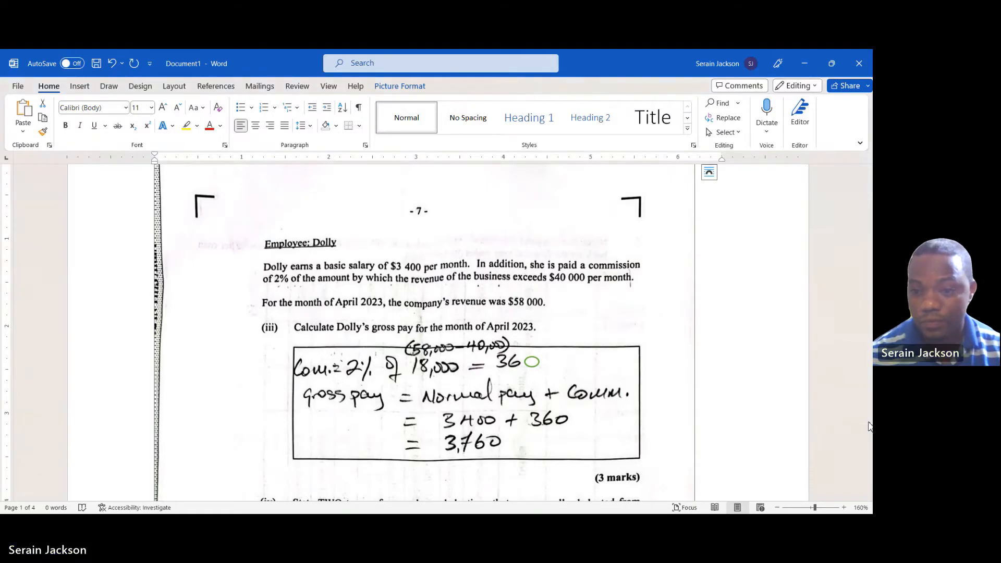
Step: Scroll to the Total 20 marks line and the compulsory deductions answer
scroll("down", 3)
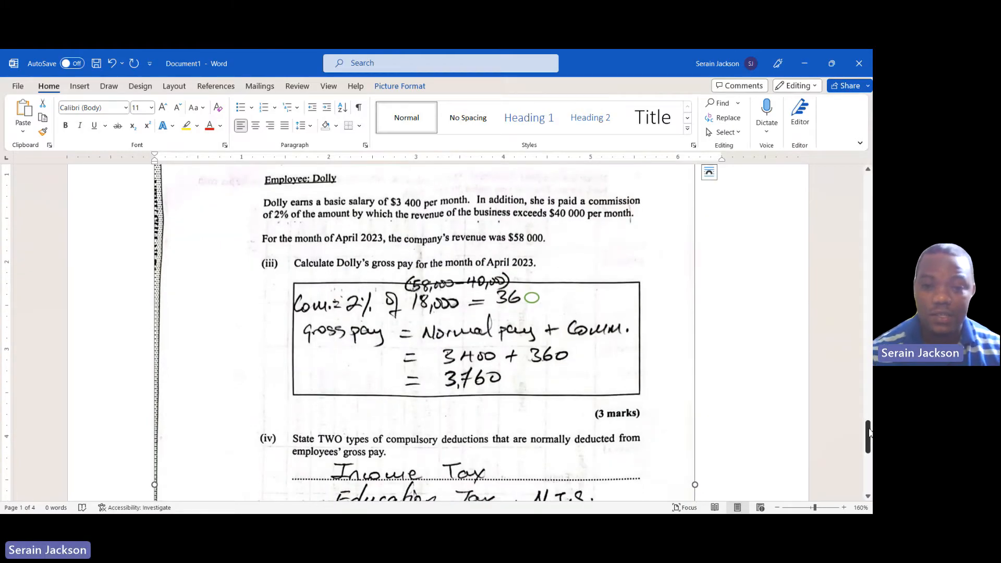
scroll("down", 3)
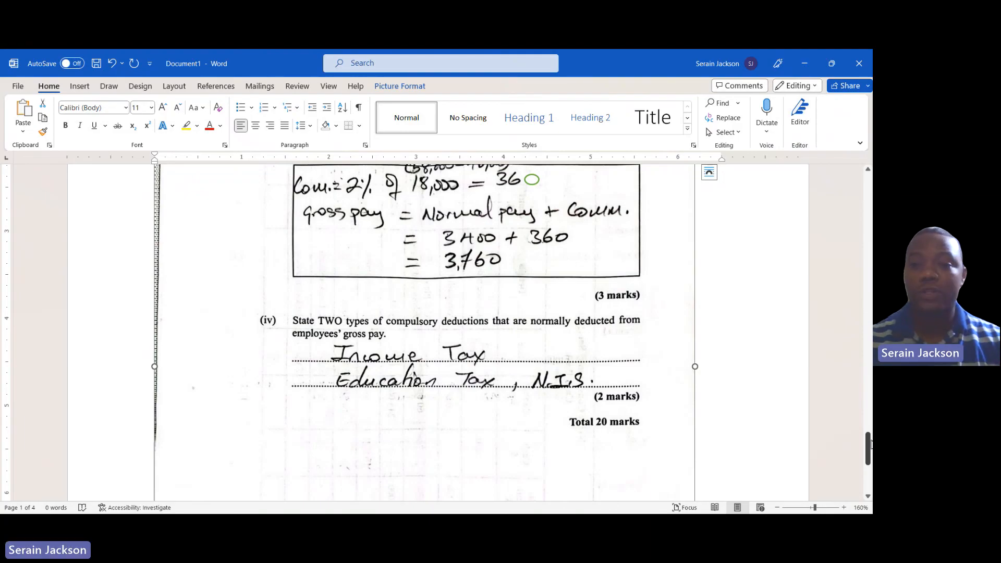
mouse_move(791, 324)
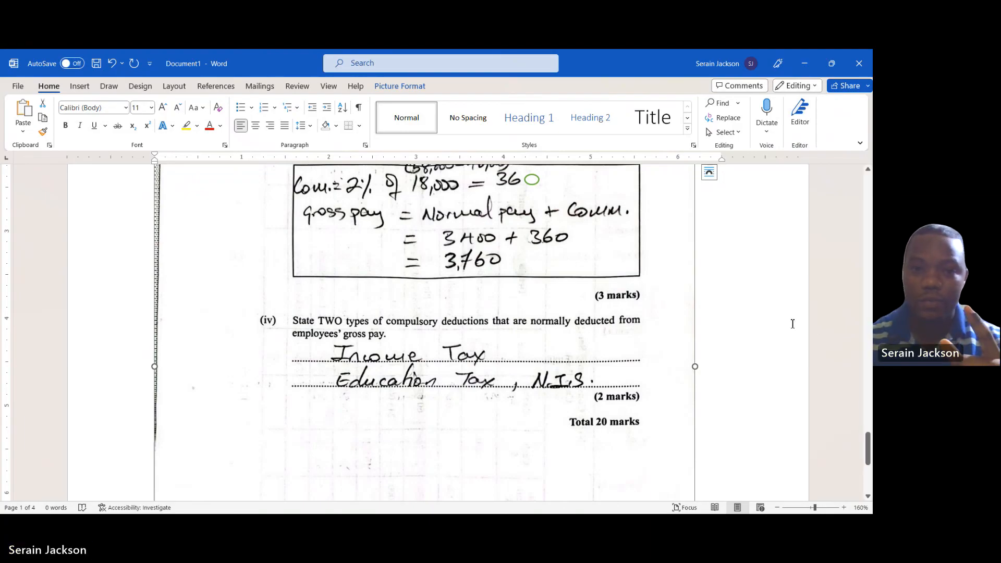